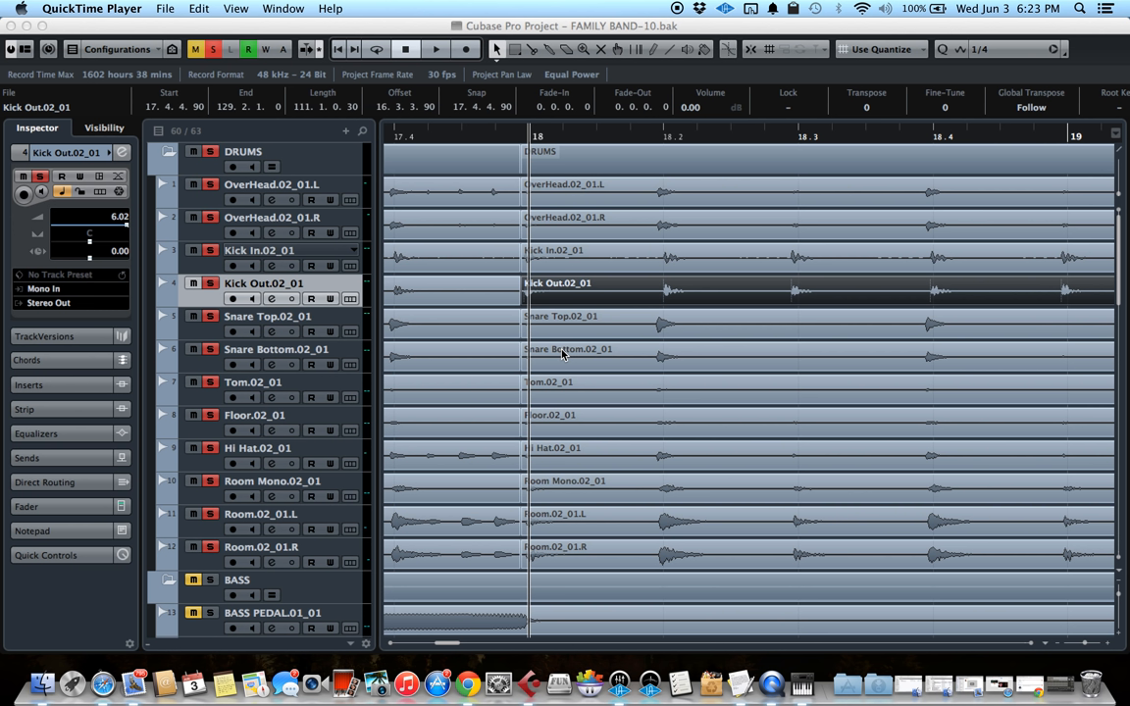
mouse_move(734, 400)
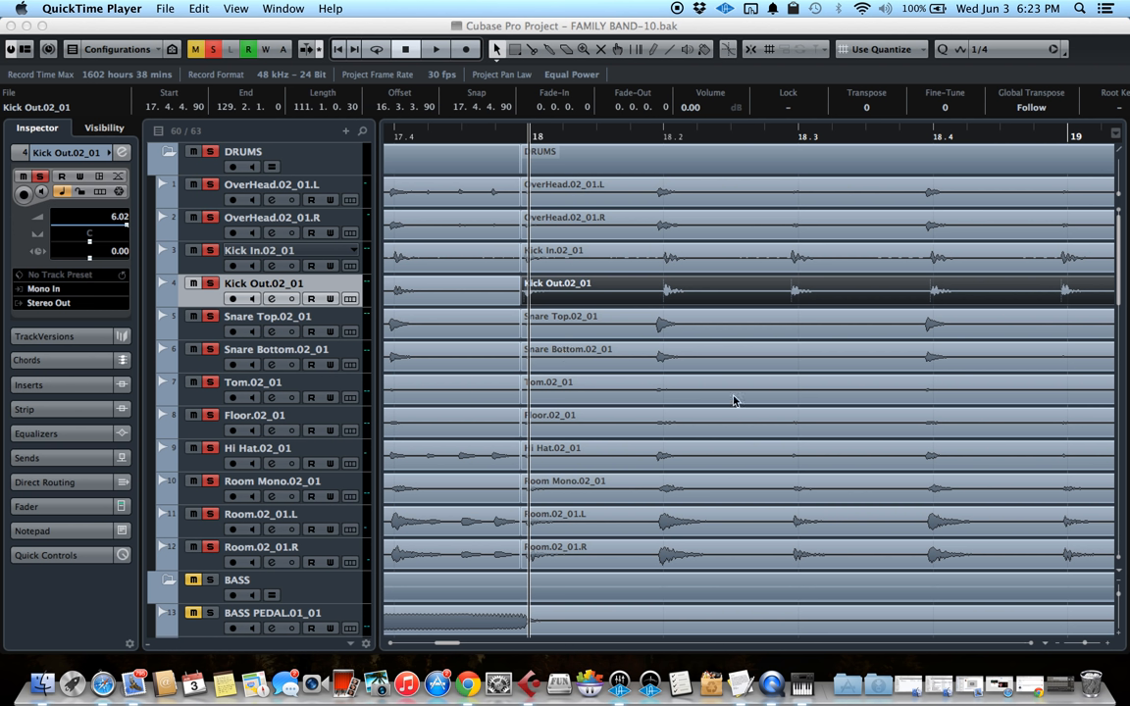
mouse_move(671, 263)
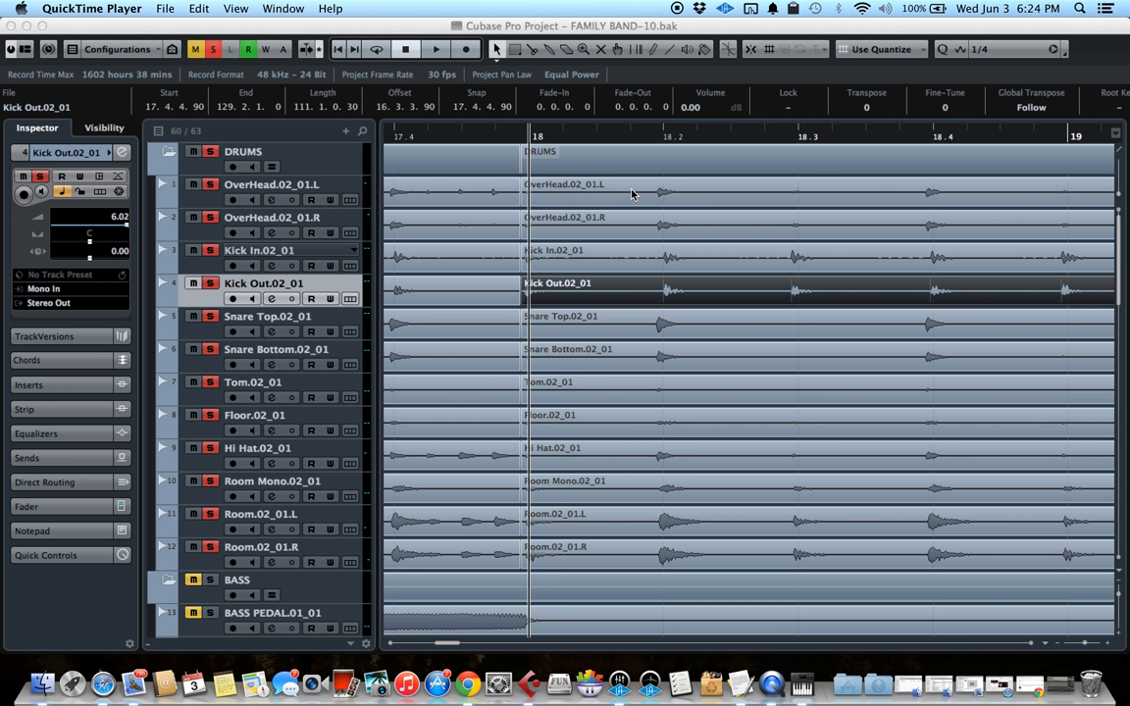
mouse_move(392, 165)
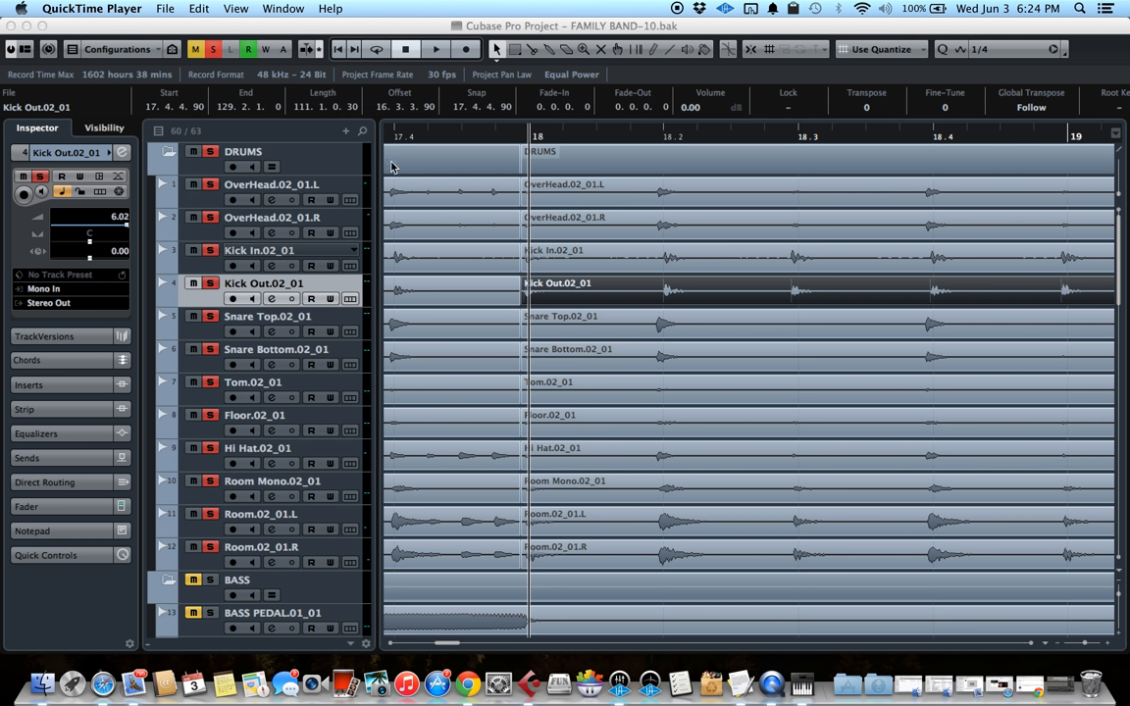
mouse_move(501, 173)
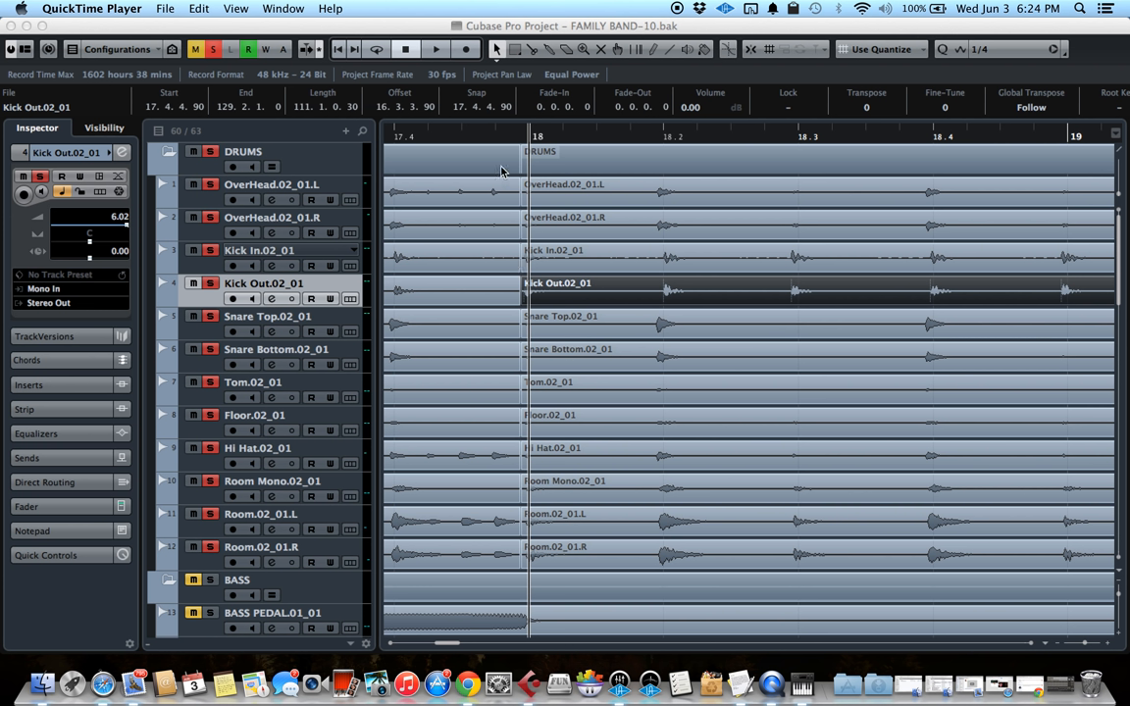
mouse_move(208, 208)
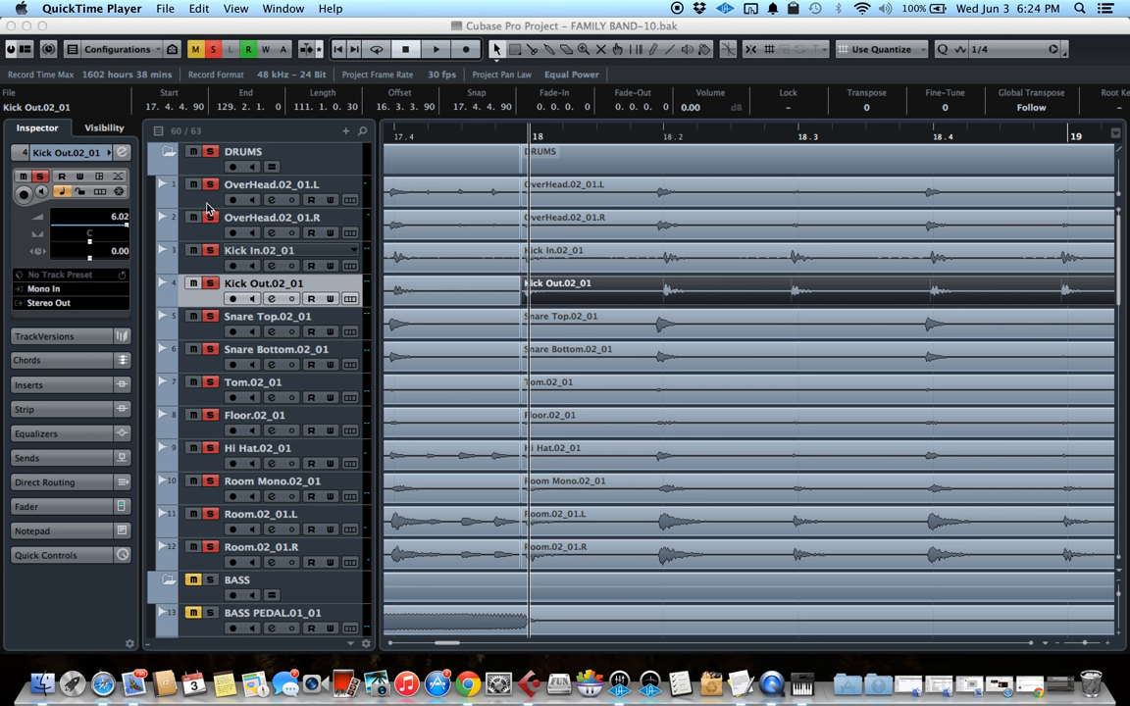
mouse_move(675, 274)
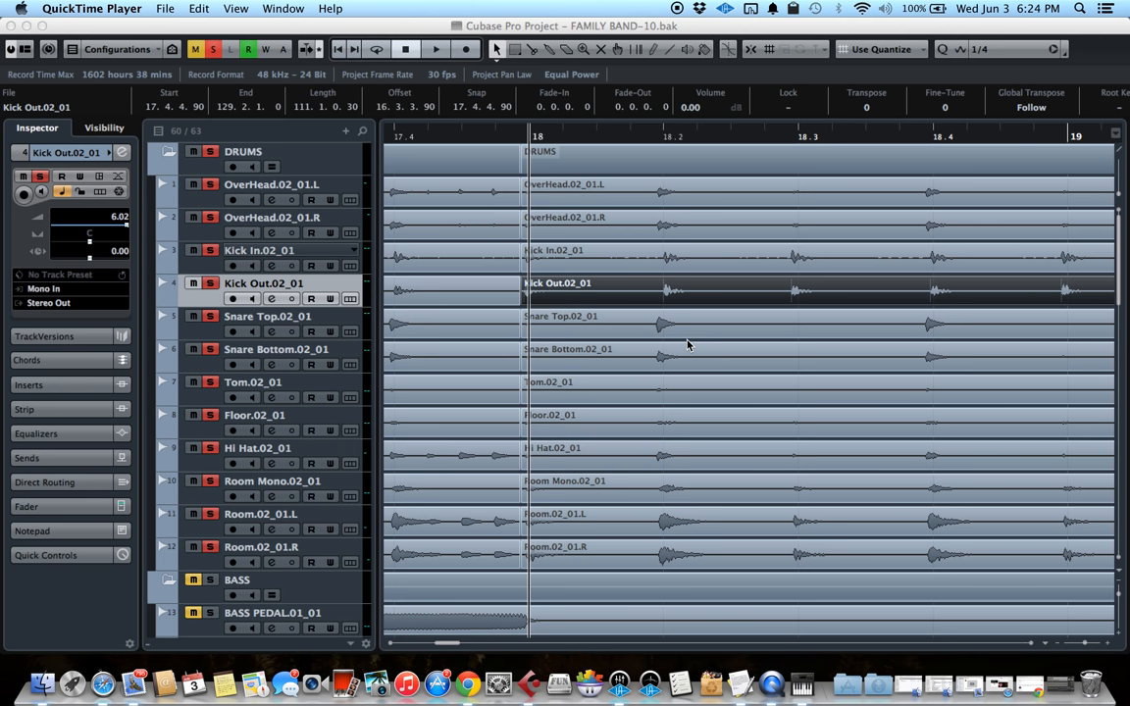
mouse_move(612, 35)
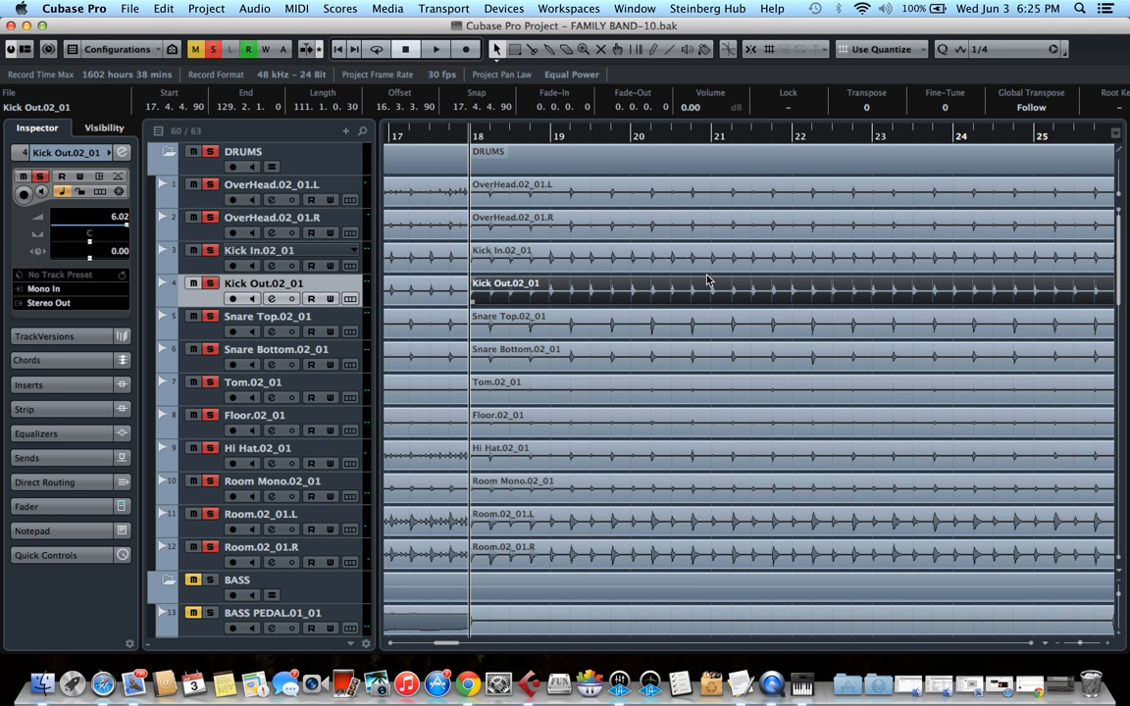
Bring the Kick In.02_01 event into the Sample Editor for waveform editing.
click(259, 251)
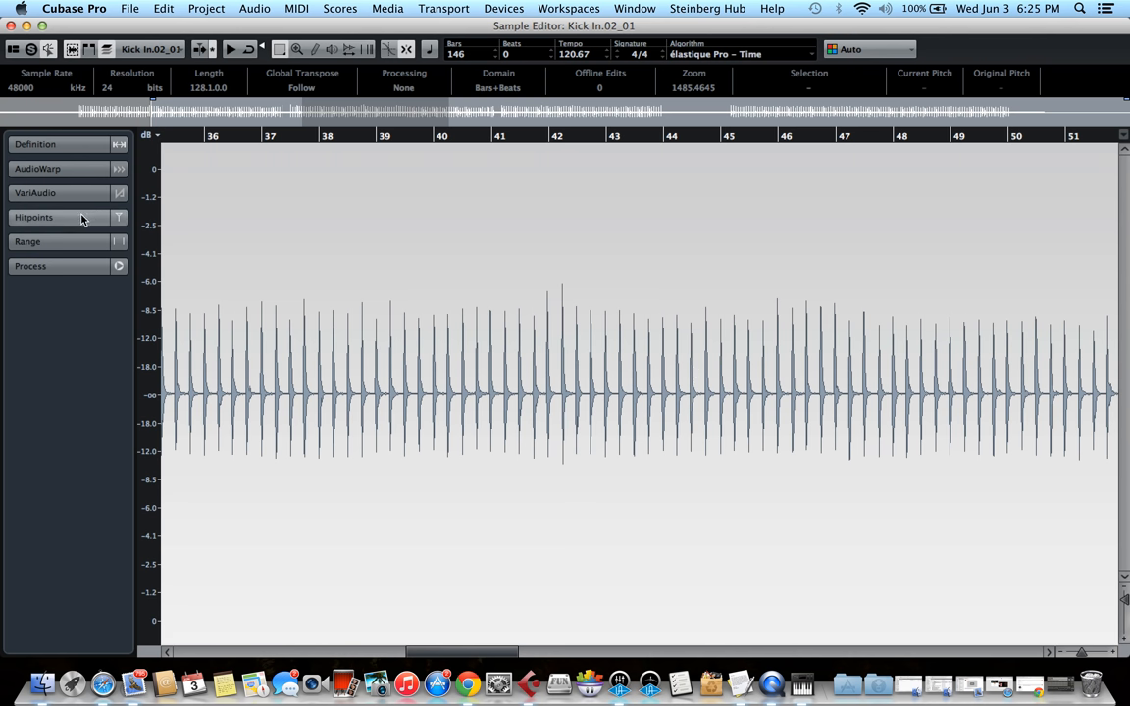
Show the Hitpoints section so hitpoint markers appear on each kick hit.
click(33, 216)
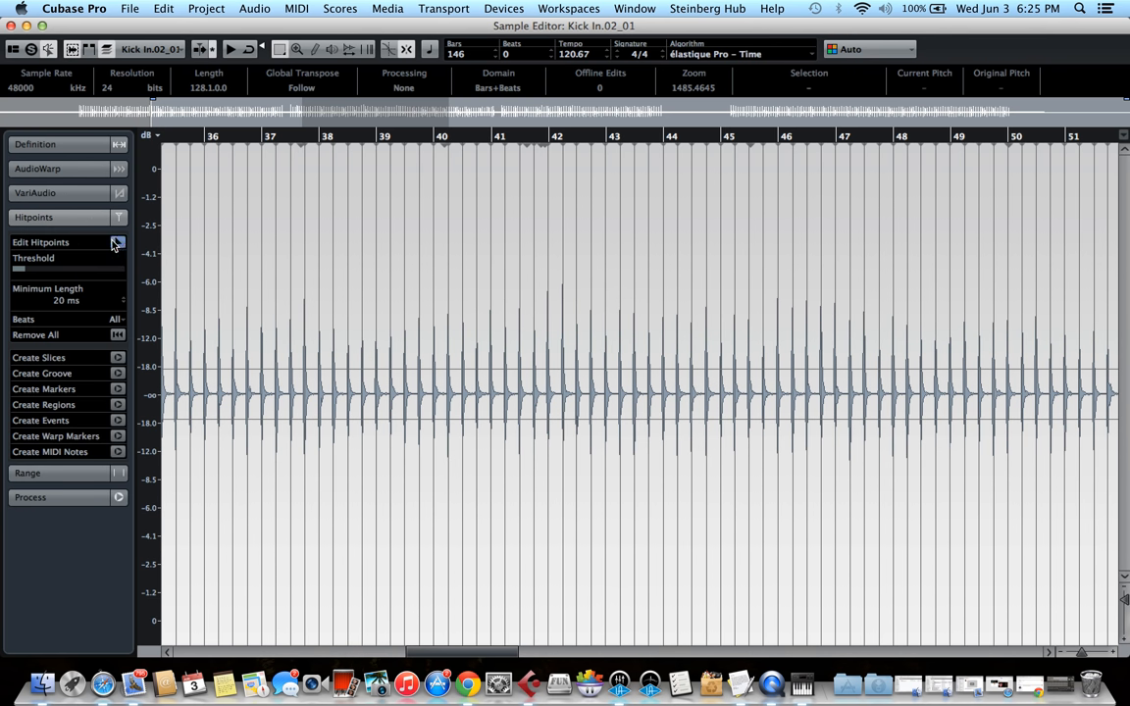
mouse_move(116, 247)
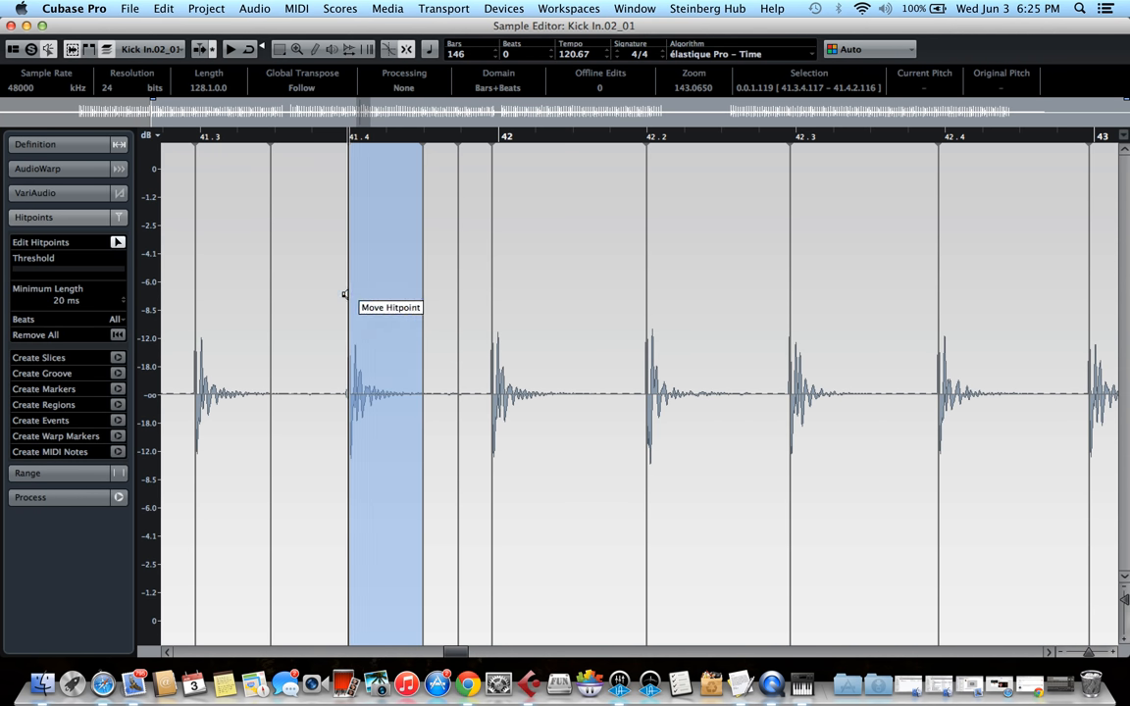
mouse_move(32, 279)
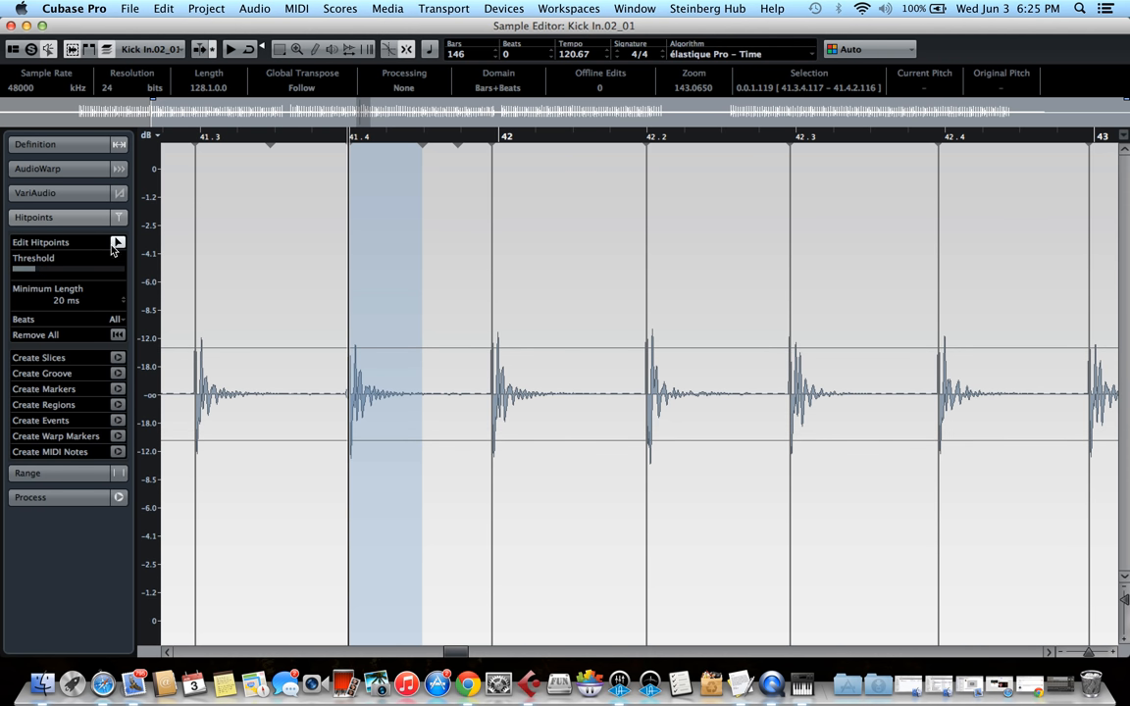
mouse_move(35, 275)
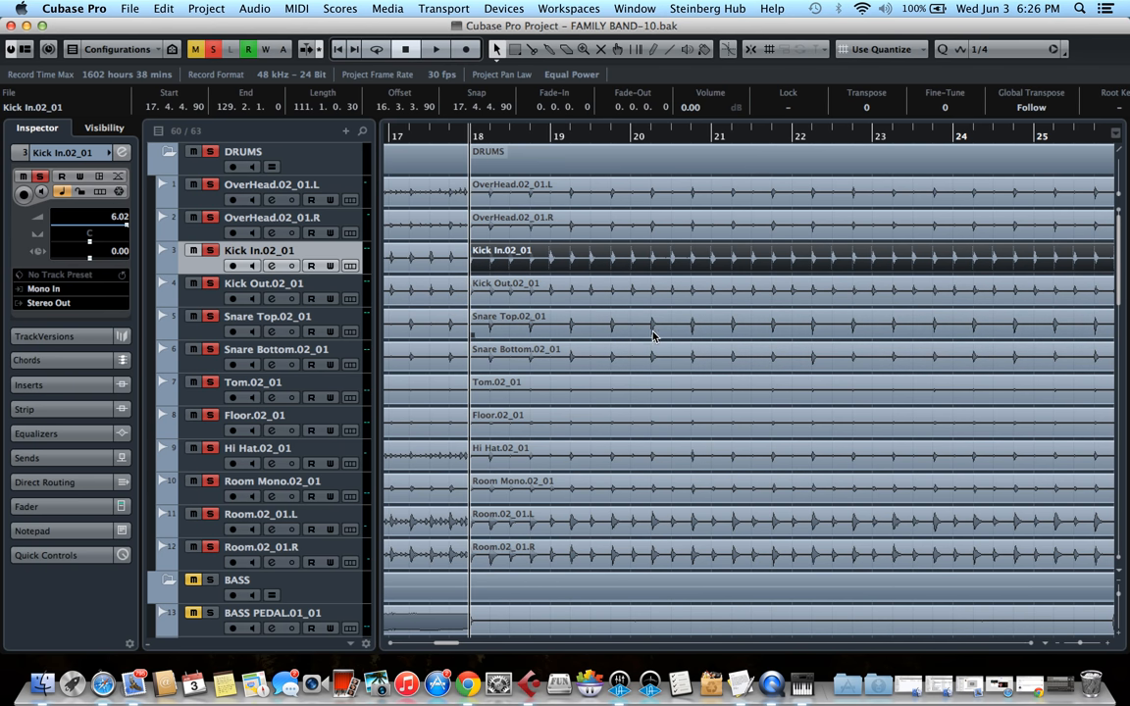
mouse_move(658, 334)
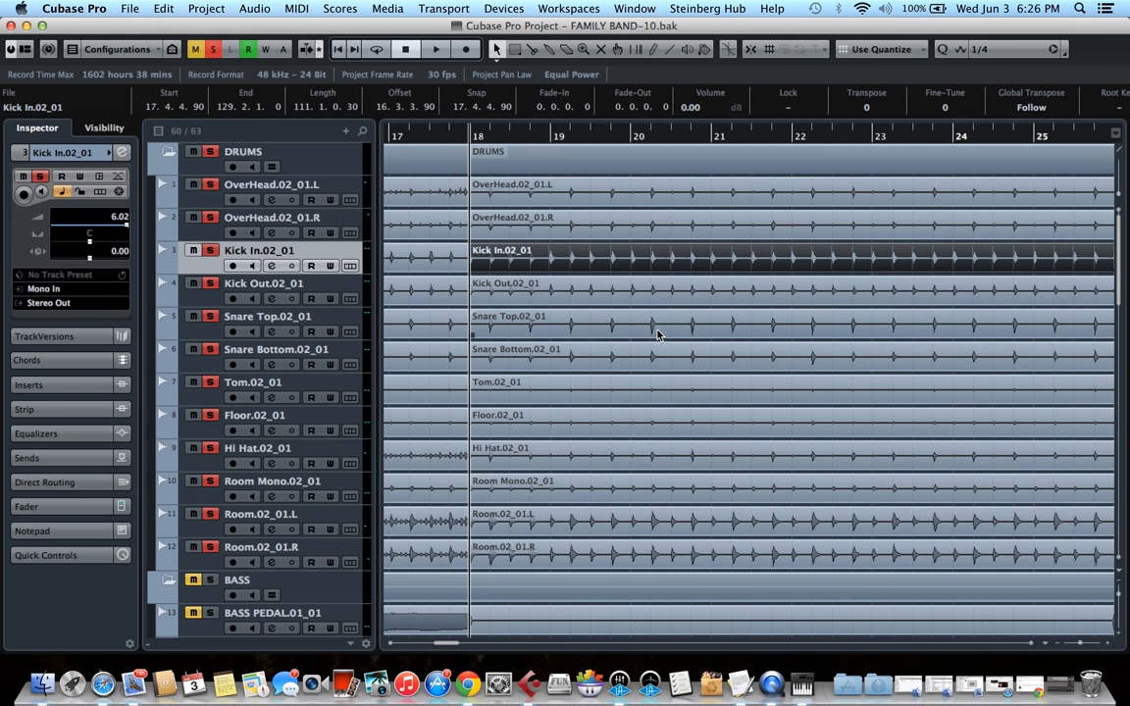
Select the Snare Top.02_01 track and bring its event into the Sample Editor.
click(267, 316)
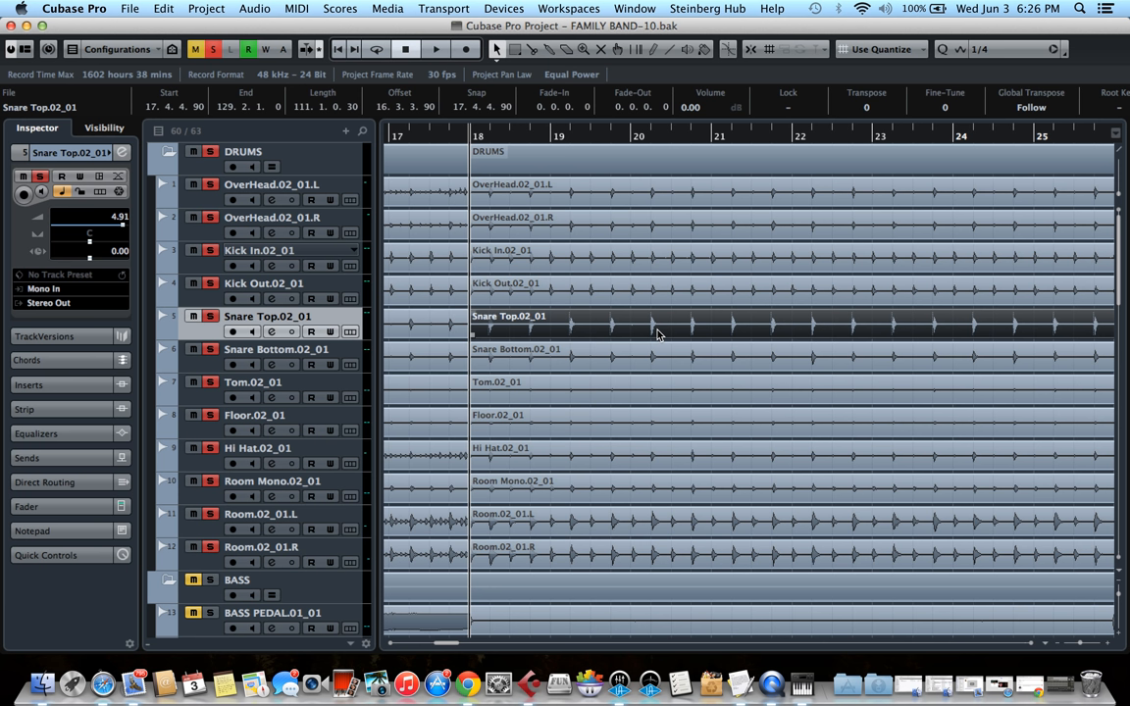
double_click(686, 325)
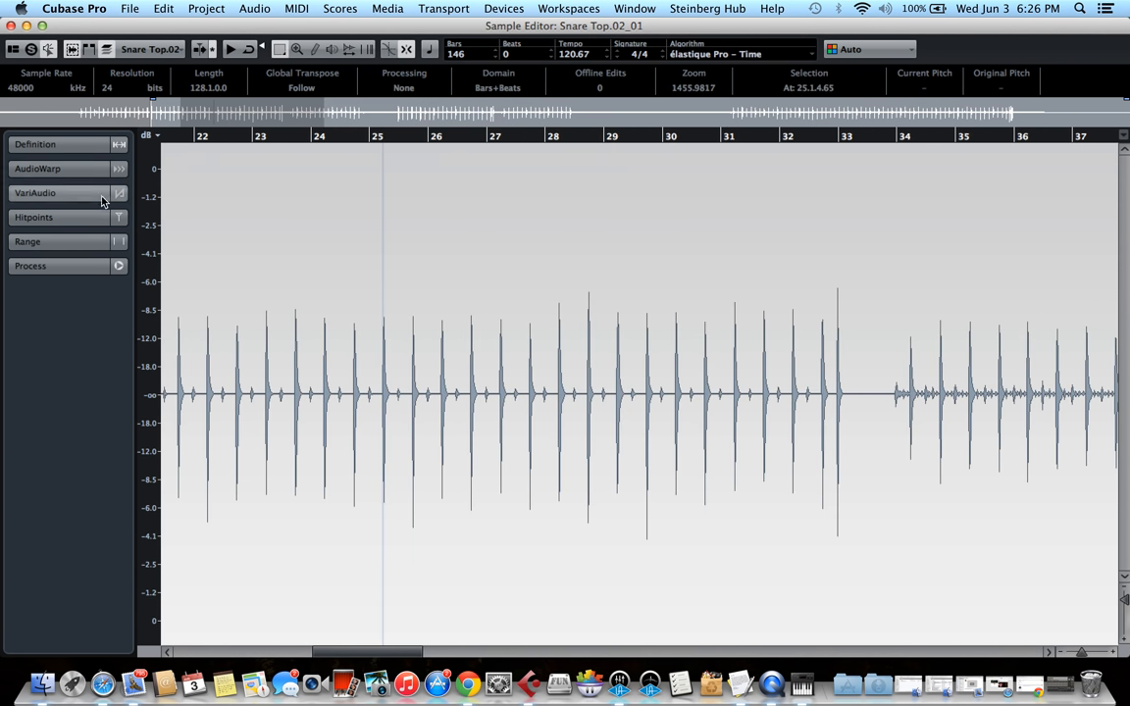
Tune the hitpoint threshold until the snare hits are marked, checking along the waveform.
click(35, 216)
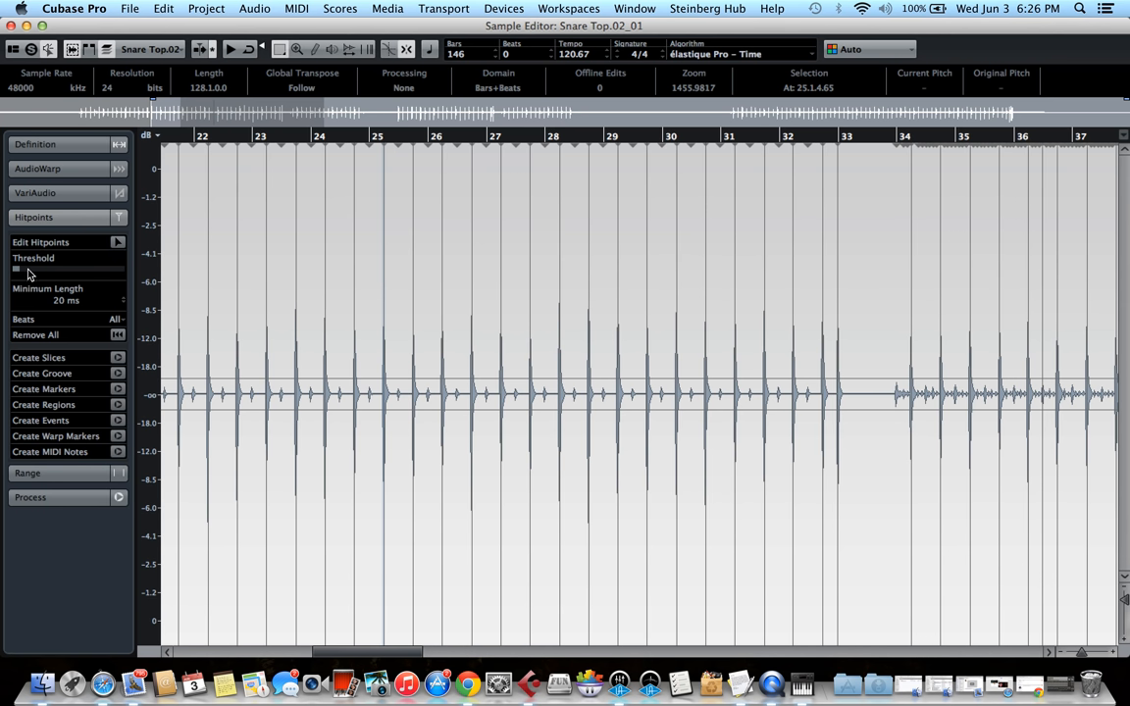
drag(18, 271, 76, 270)
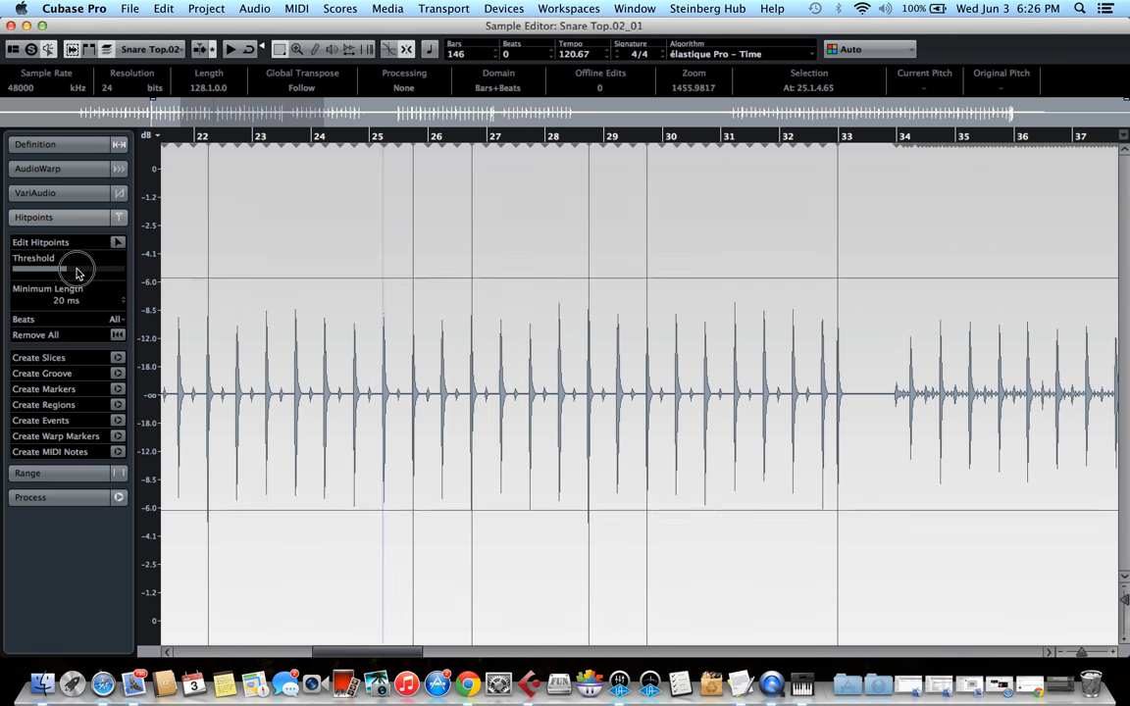
drag(77, 271, 31, 285)
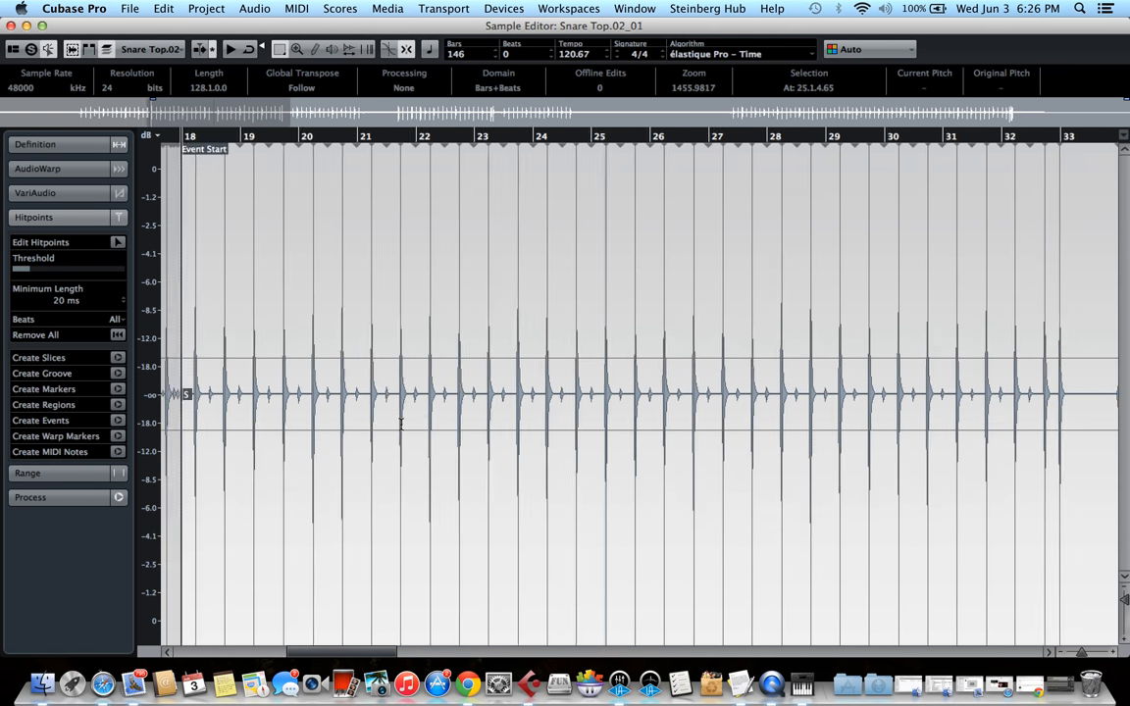
scroll(right, 3)
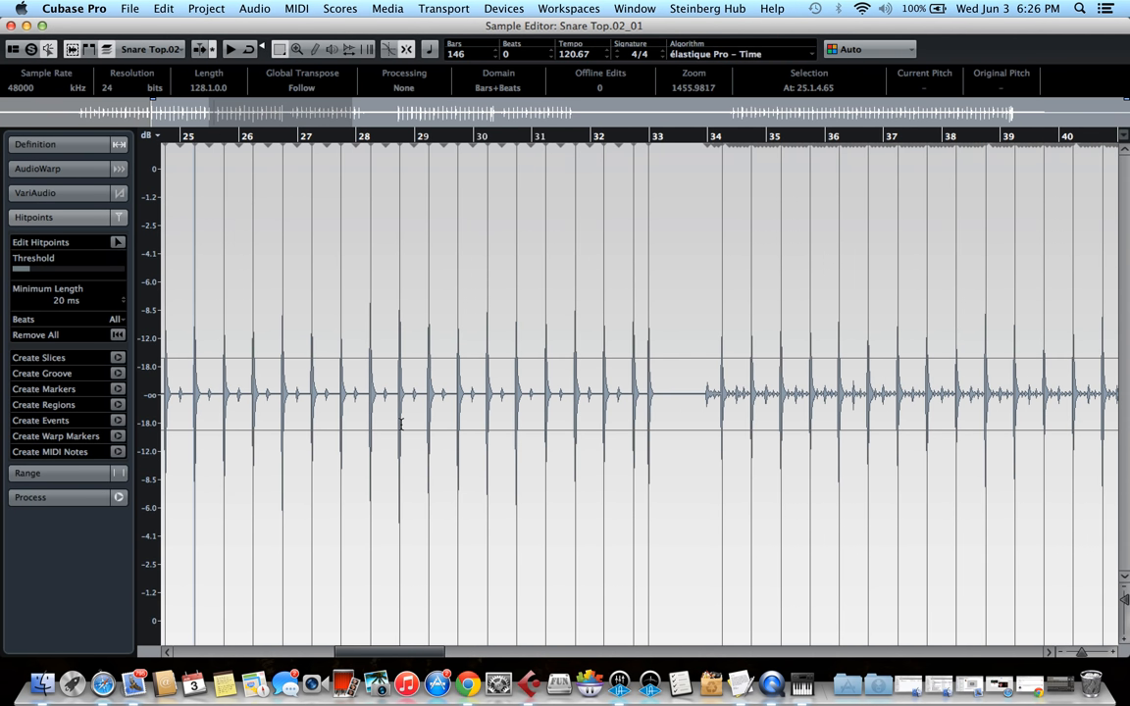
scroll(right, 3)
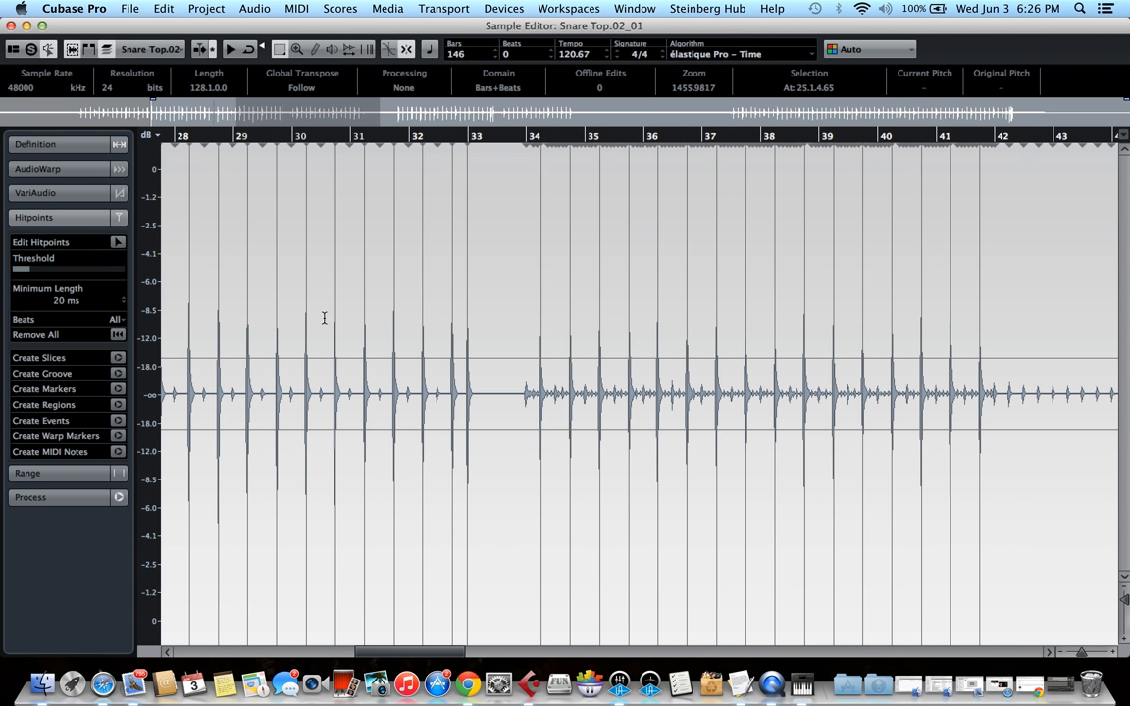
mouse_move(501, 357)
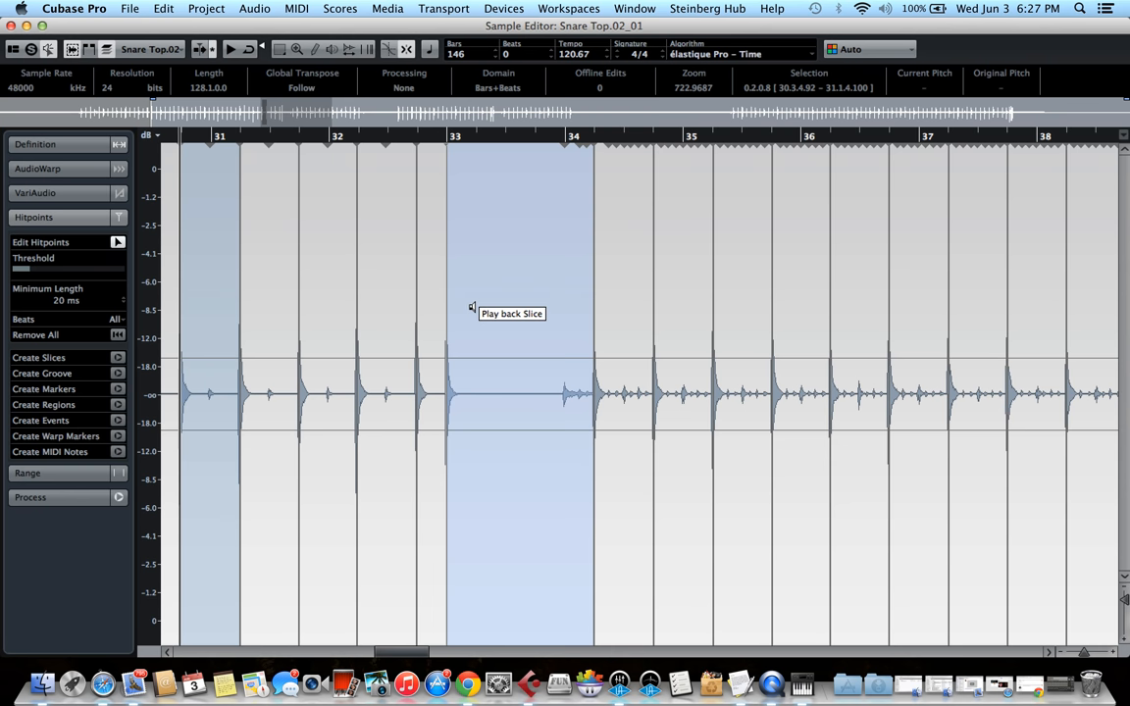
mouse_move(467, 338)
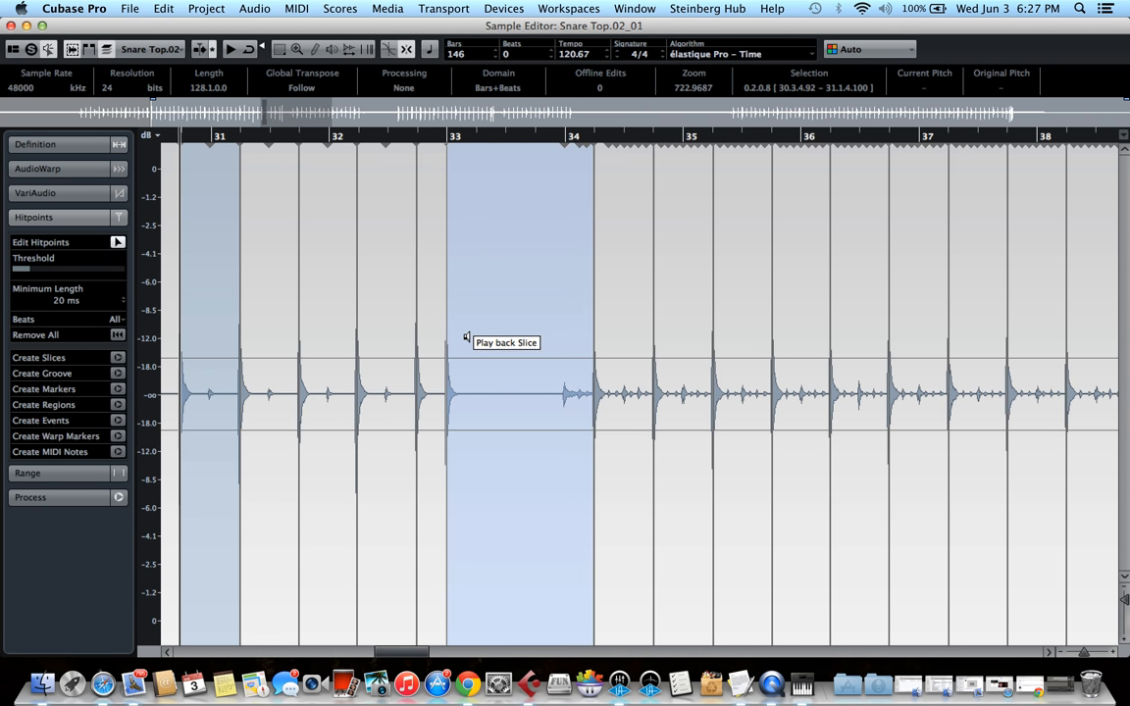
mouse_move(455, 184)
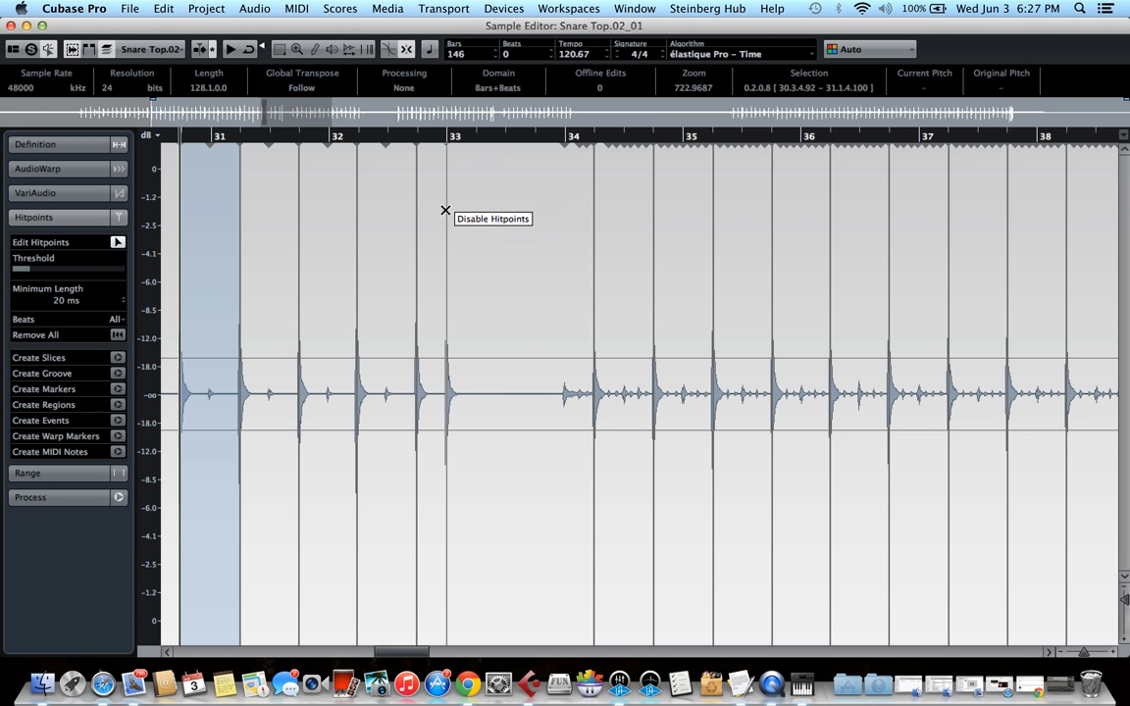
mouse_move(496, 227)
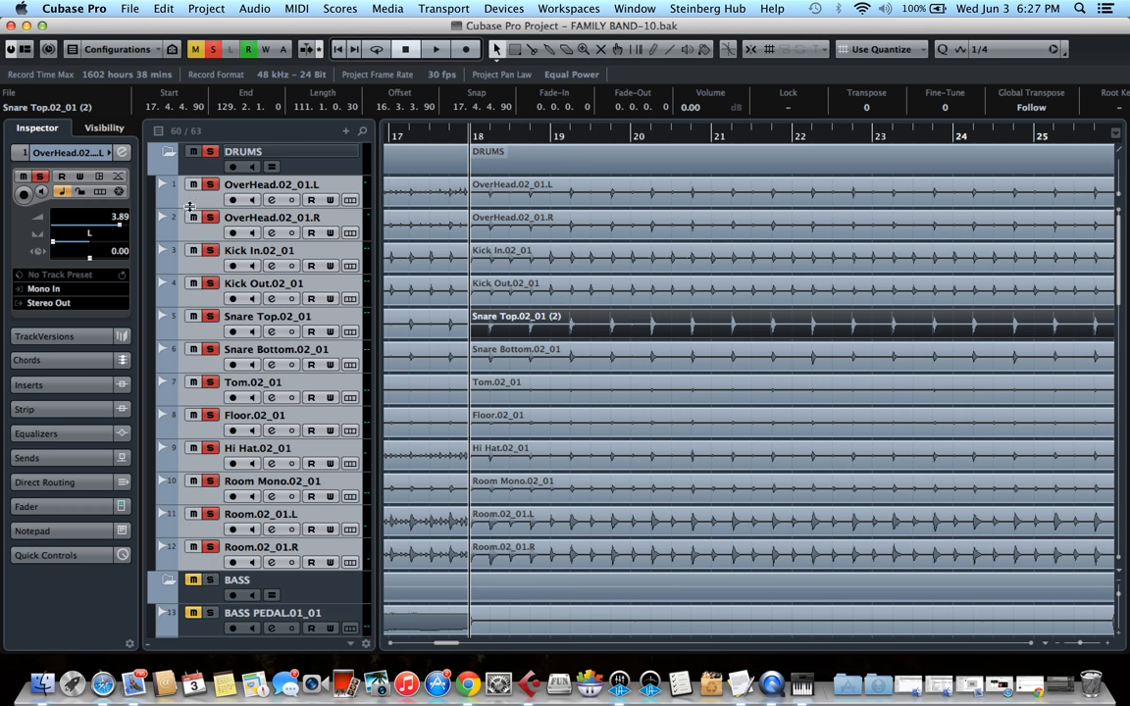
mouse_move(202, 552)
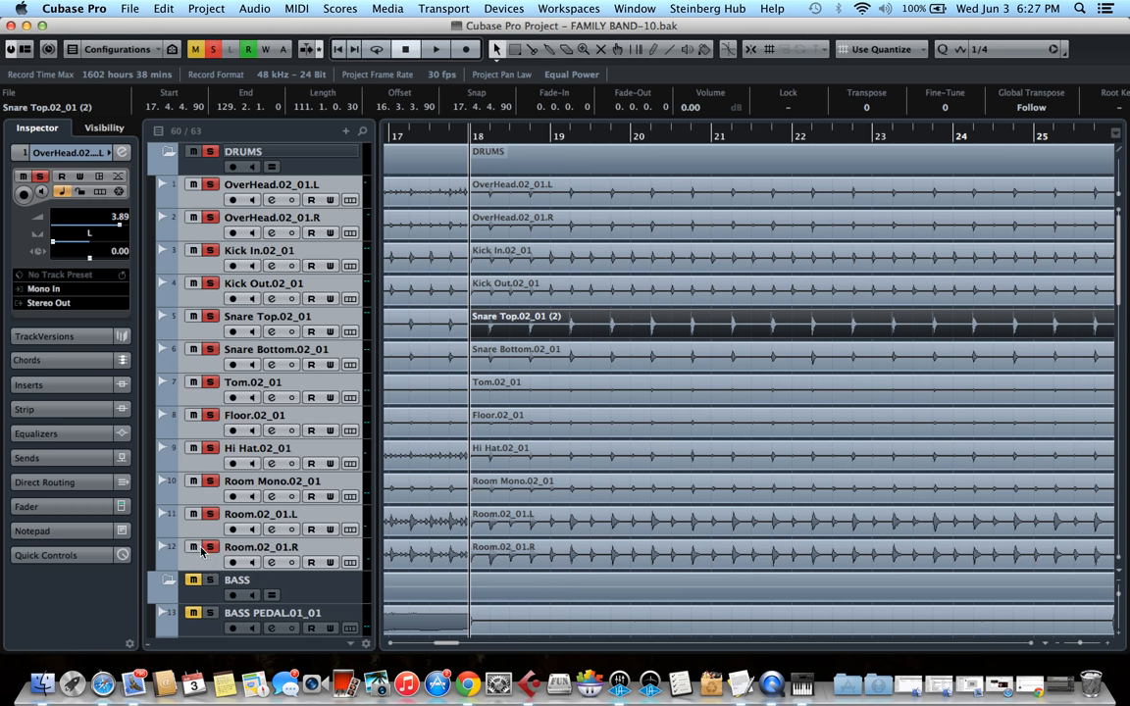
mouse_move(208, 200)
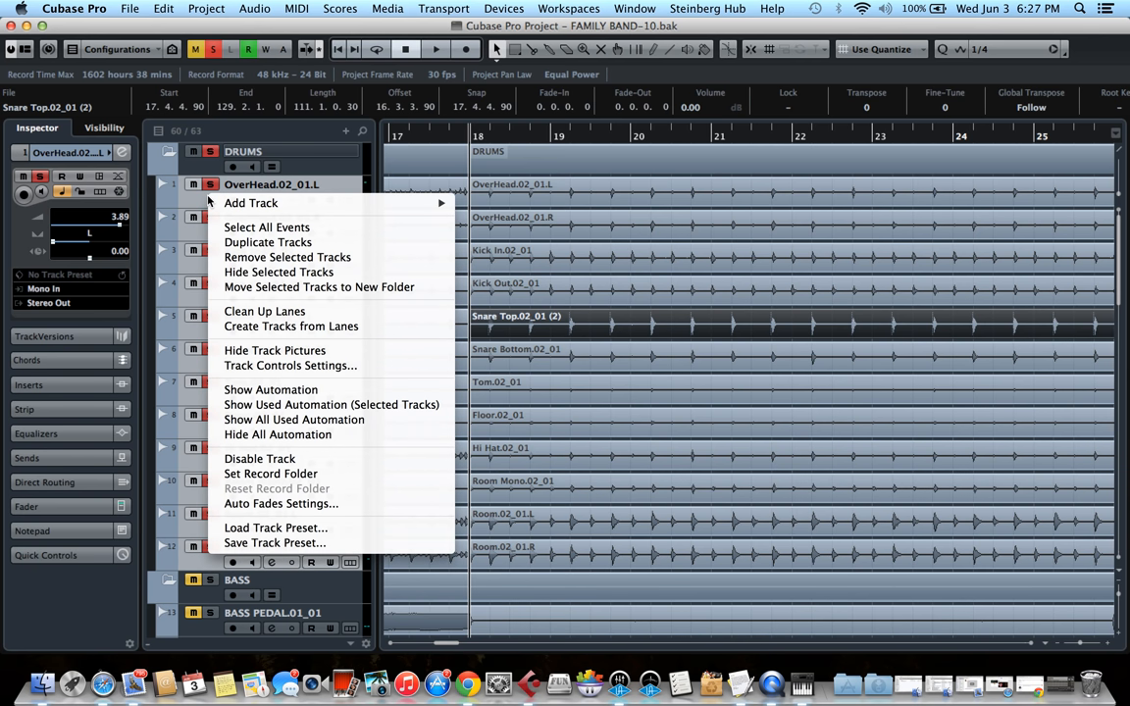
mouse_move(294, 270)
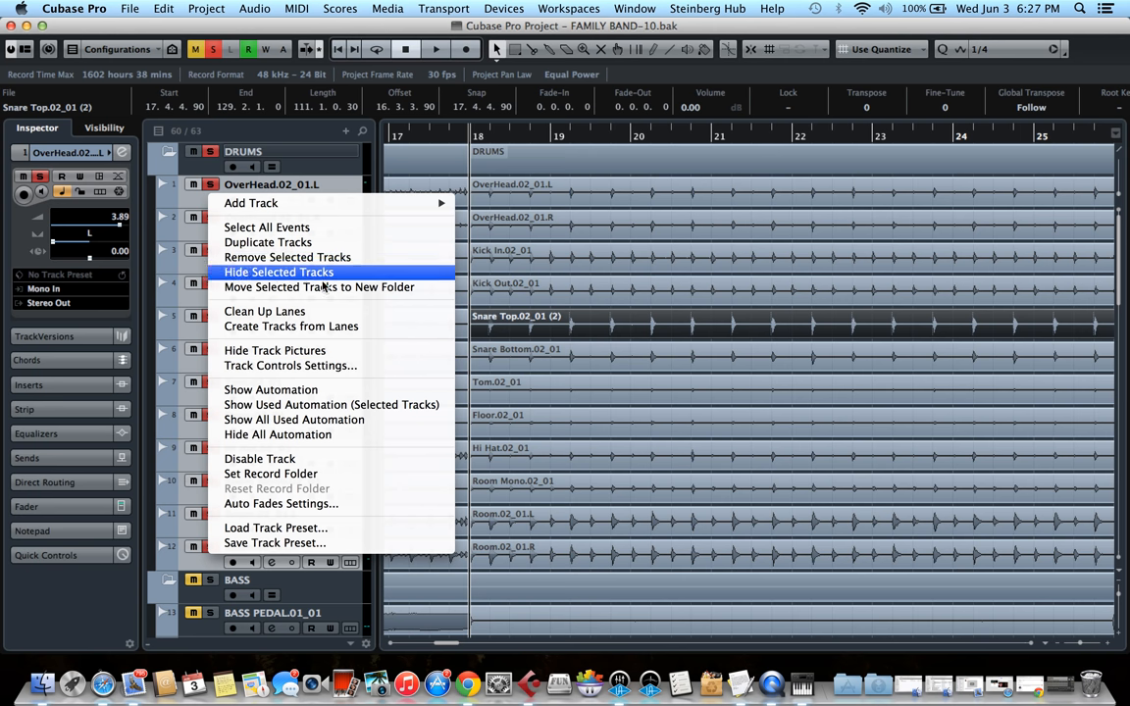
mouse_move(318, 286)
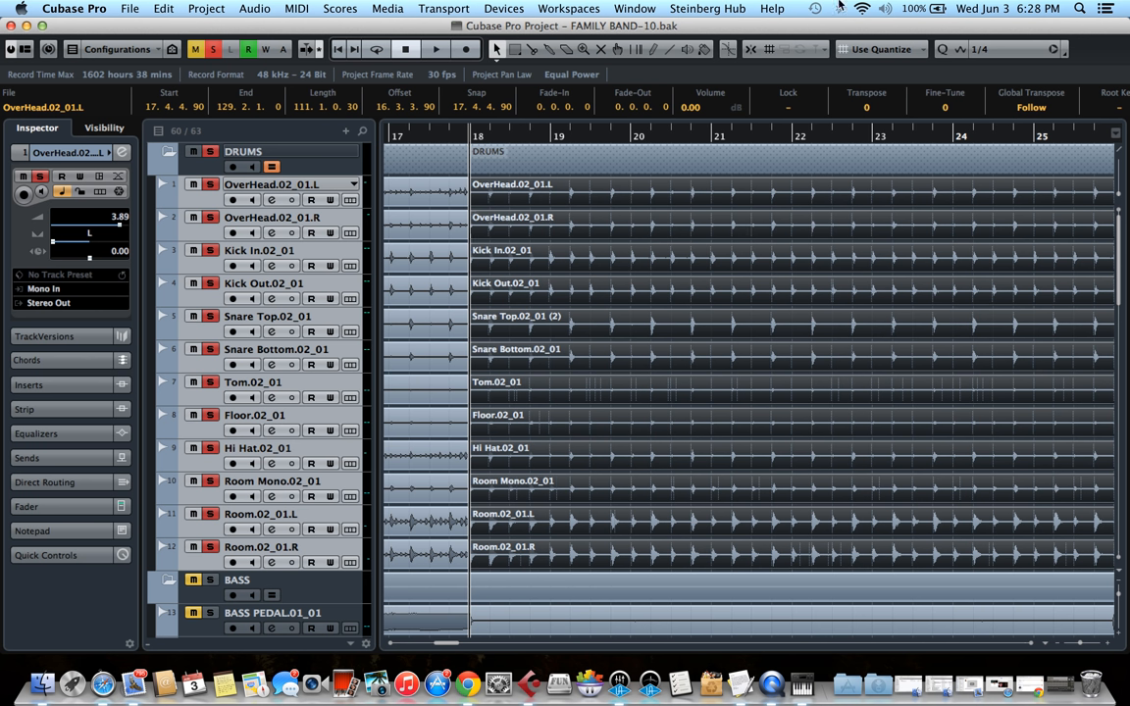
mouse_move(1069, 59)
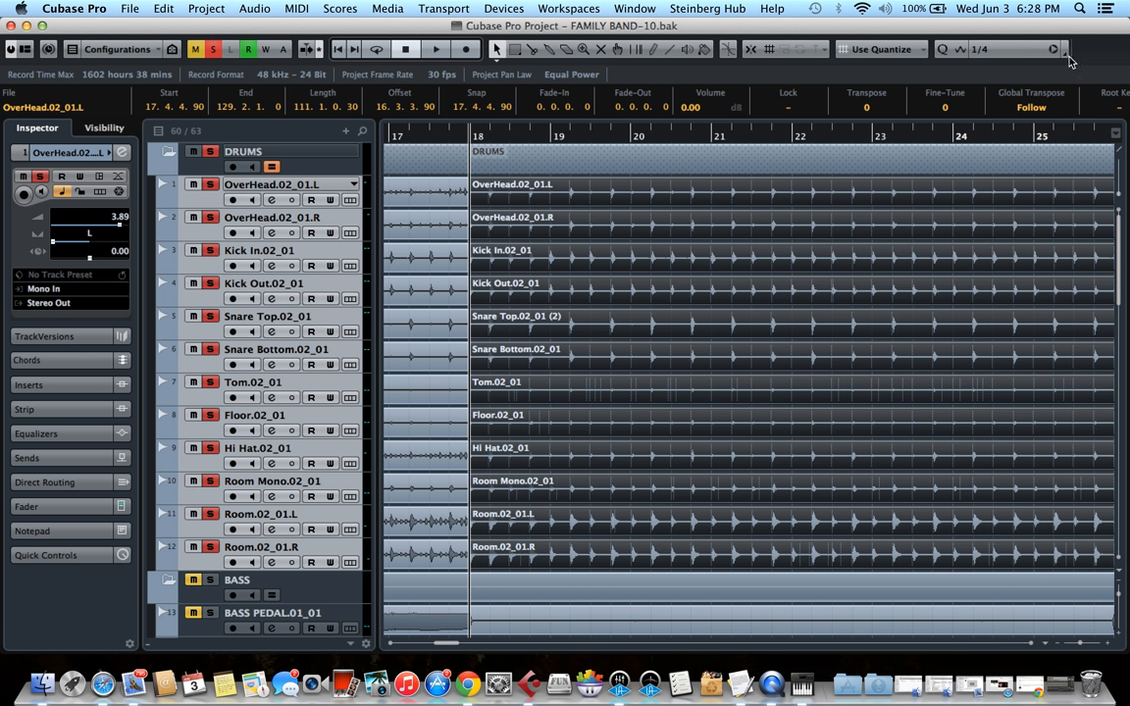
mouse_move(1063, 51)
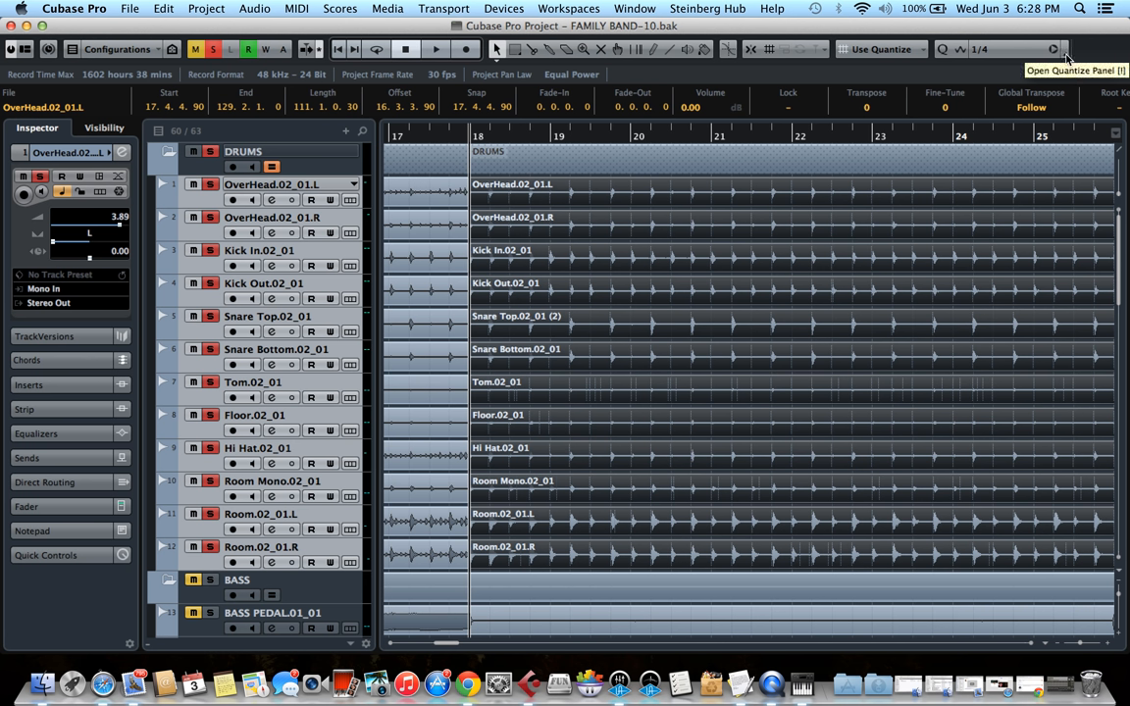
mouse_move(1001, 51)
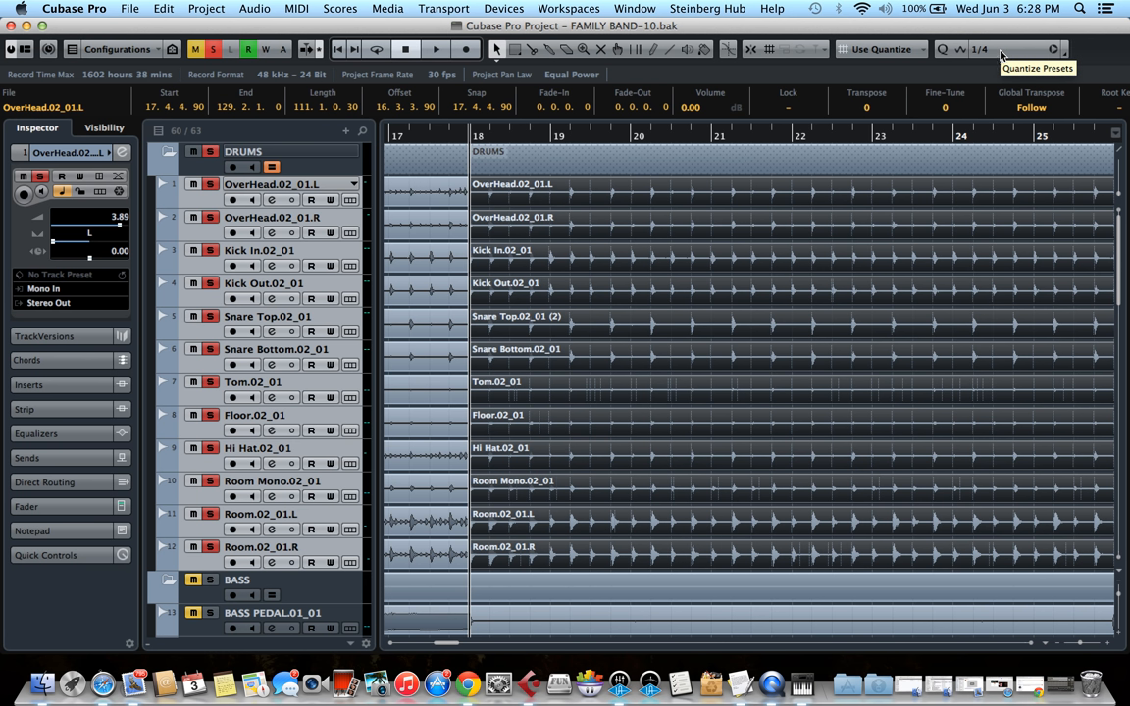
mouse_move(1067, 51)
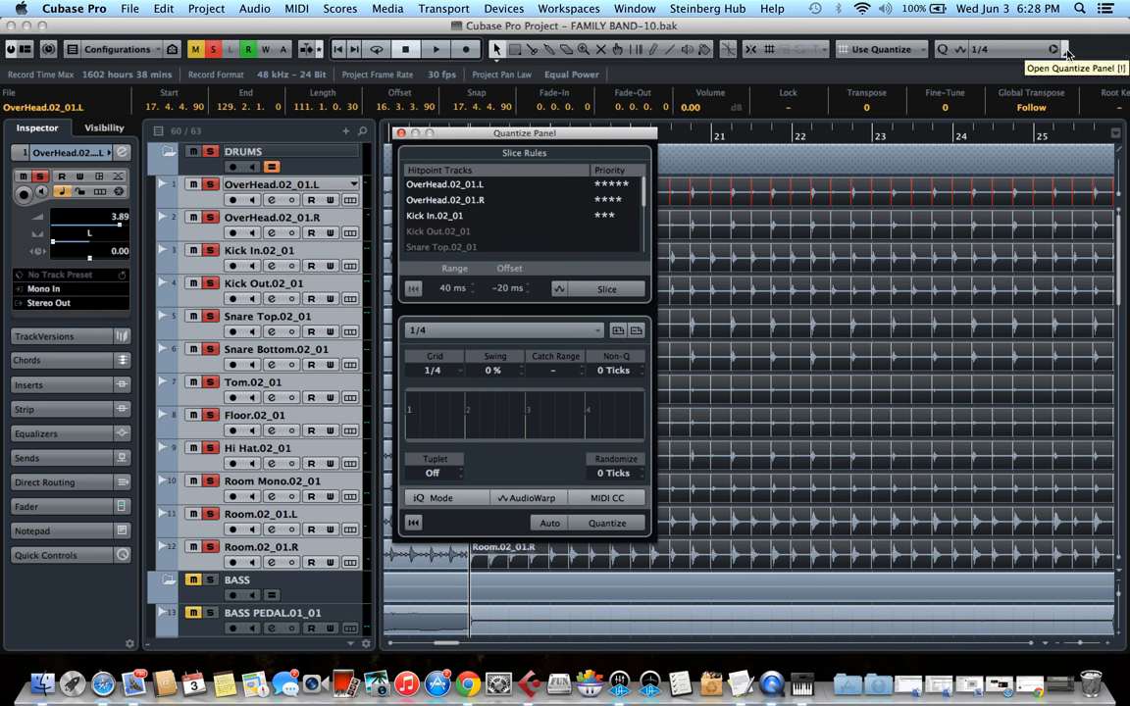
mouse_move(506, 188)
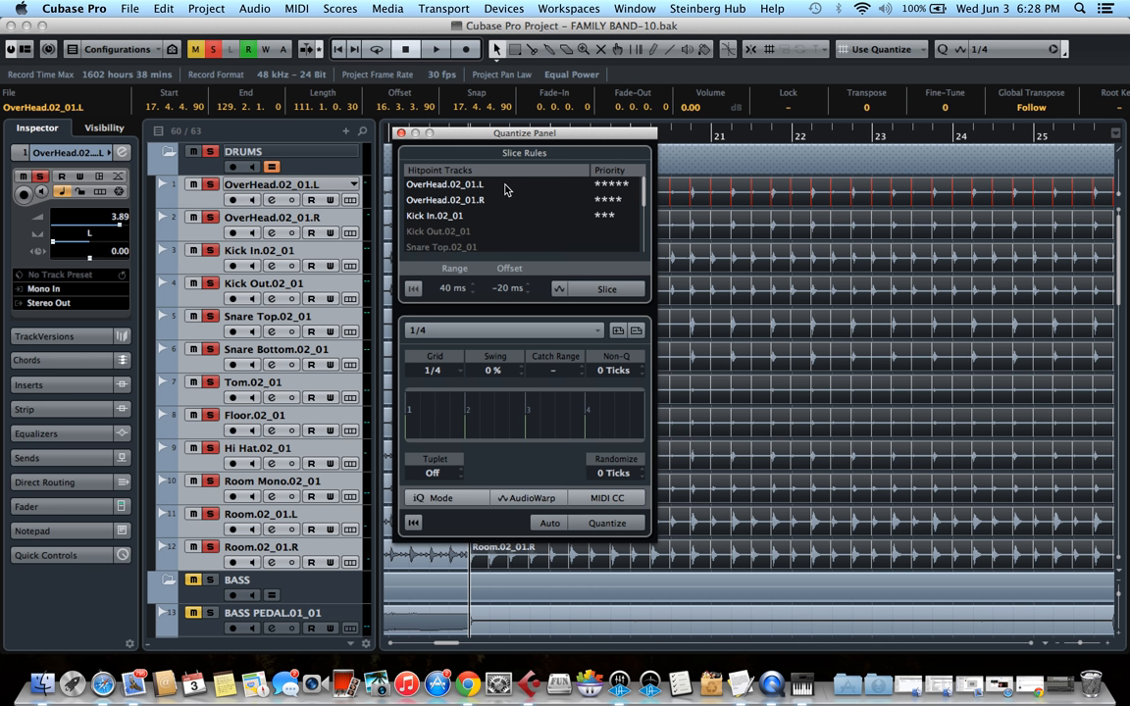
mouse_move(444, 193)
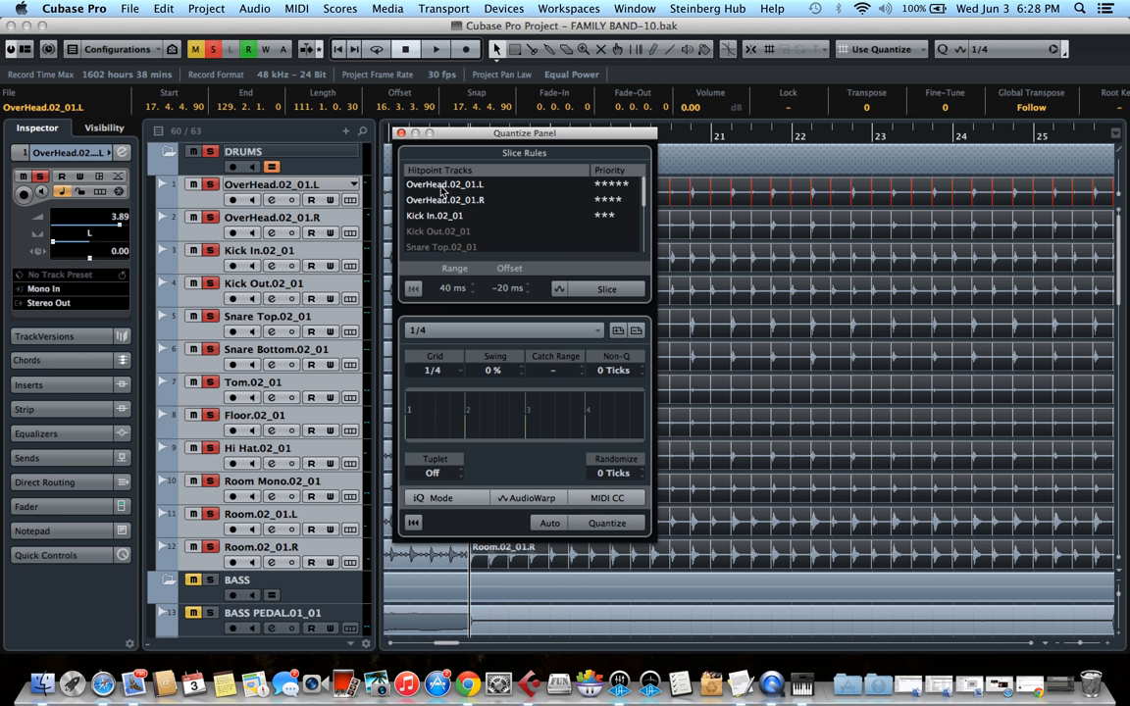
mouse_move(593, 236)
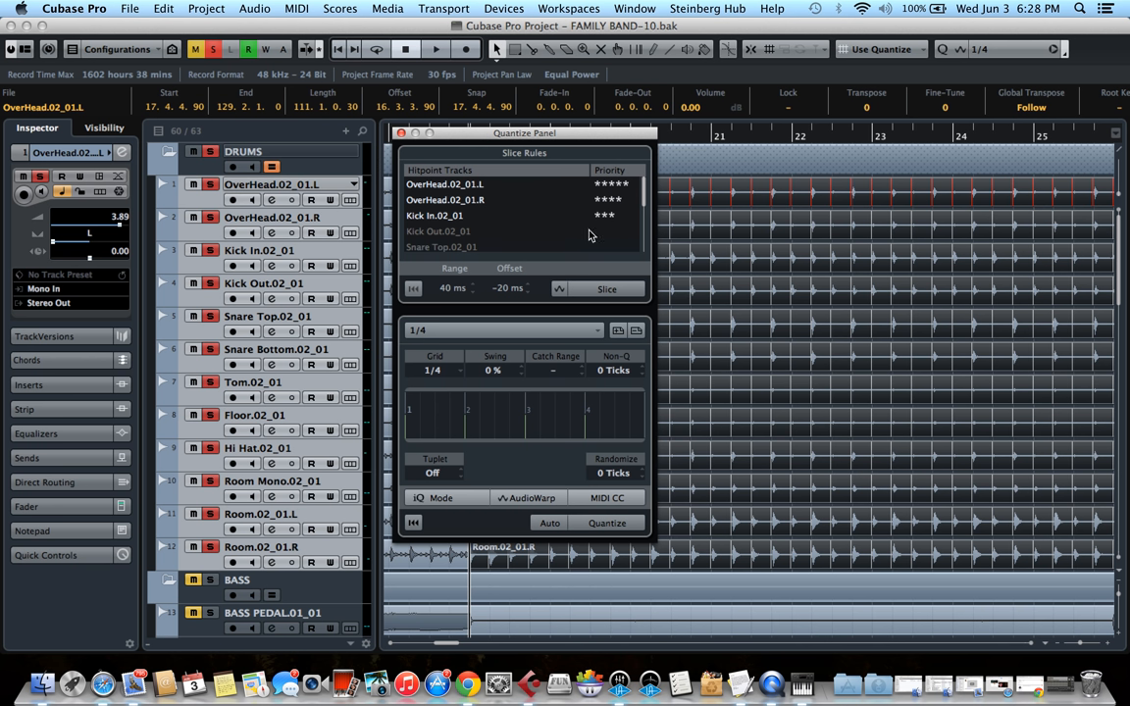
mouse_move(573, 186)
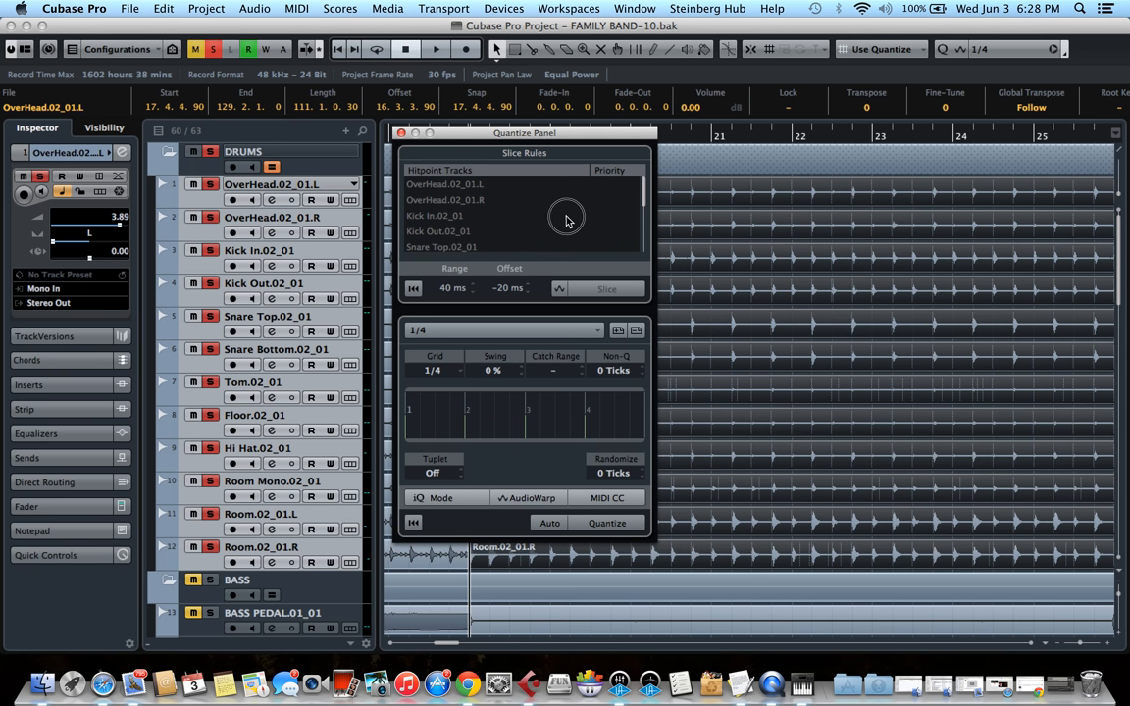
mouse_move(428, 224)
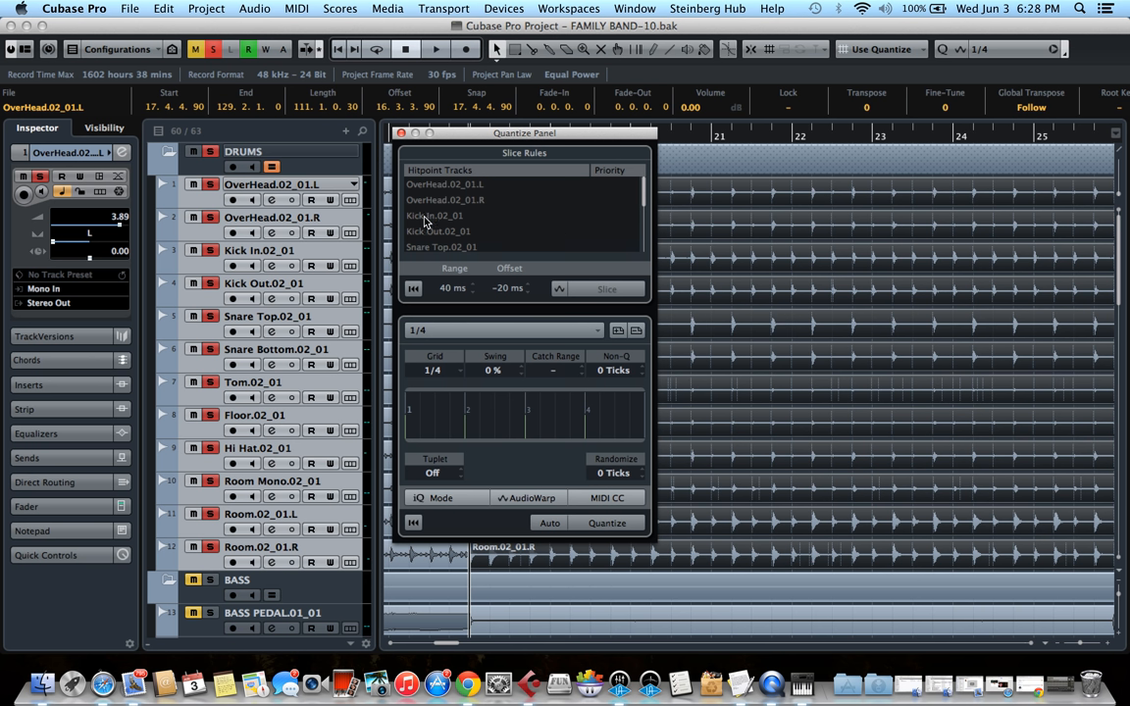
mouse_move(427, 226)
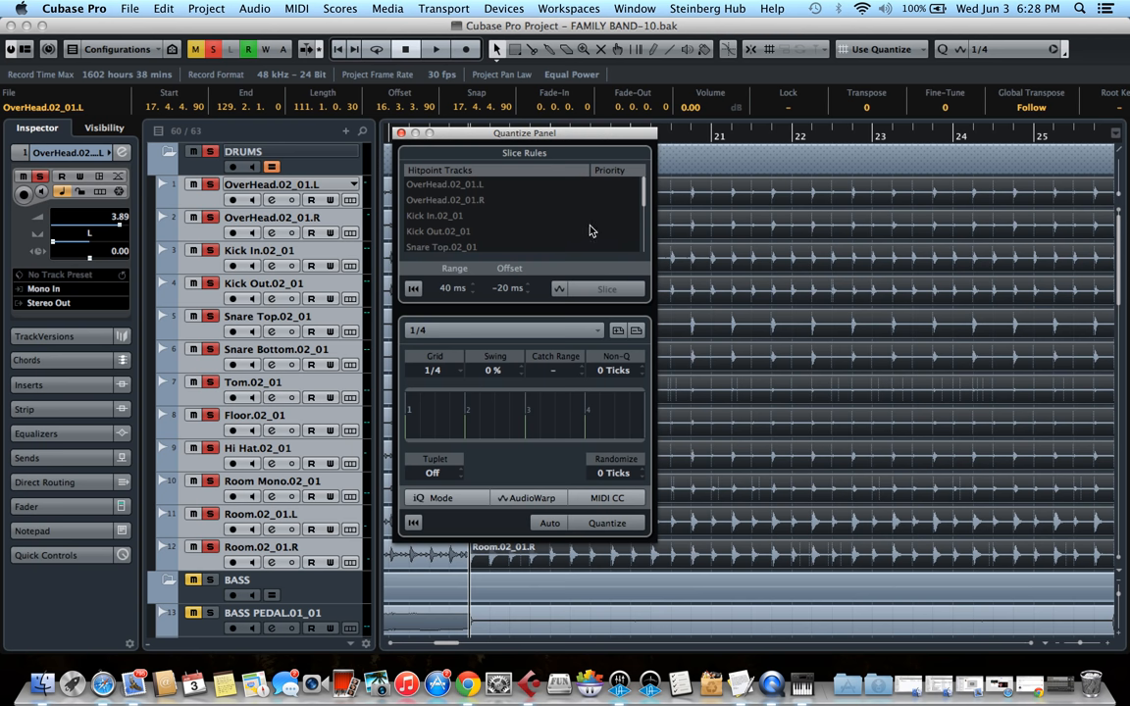
mouse_move(576, 235)
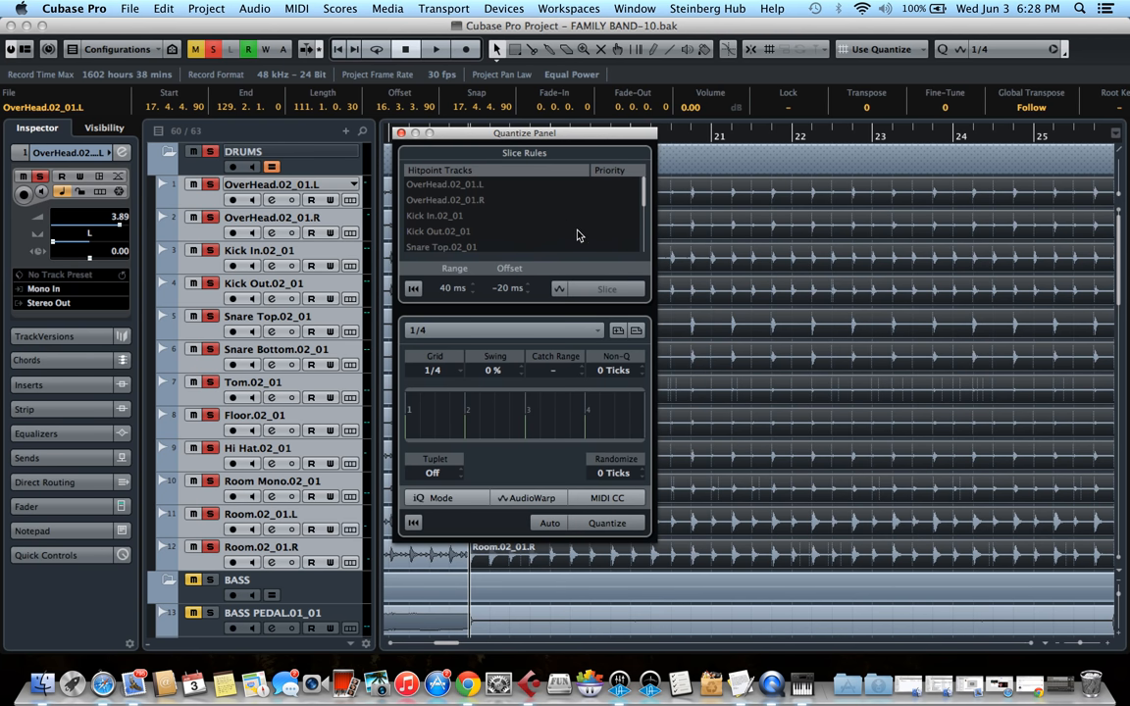
Set slicing priority stars for Kick In.02_01 and Snare Top.02_01 in the Slice Rules list.
click(436, 214)
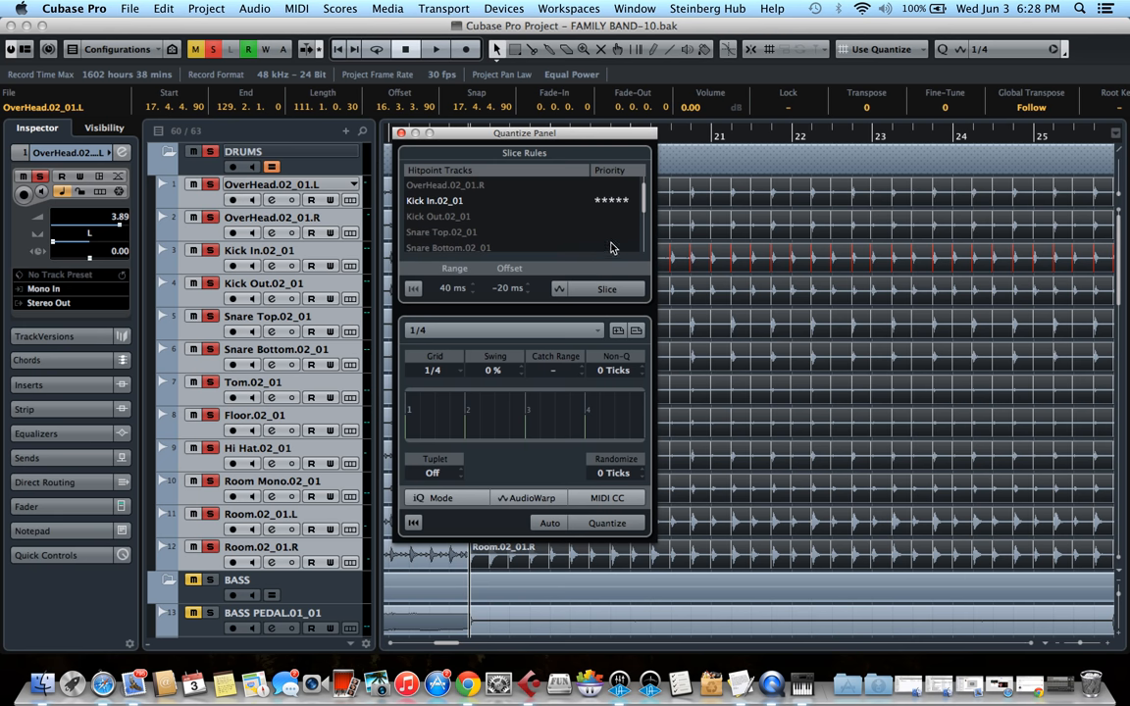
click(442, 231)
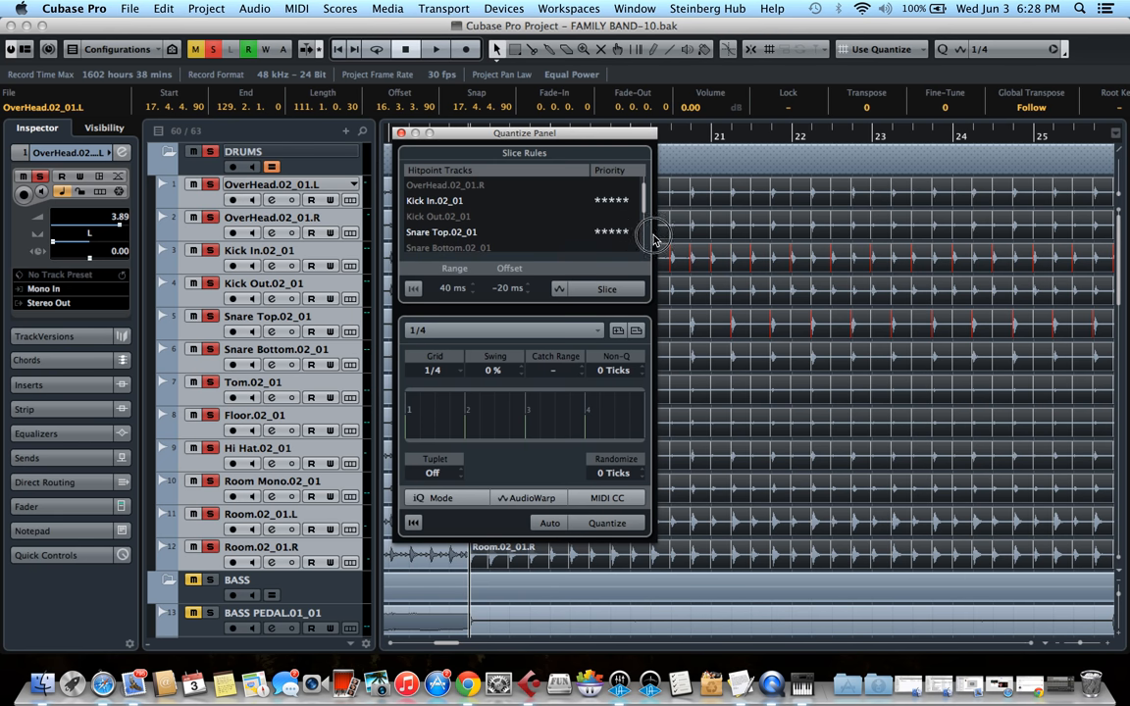
mouse_move(718, 352)
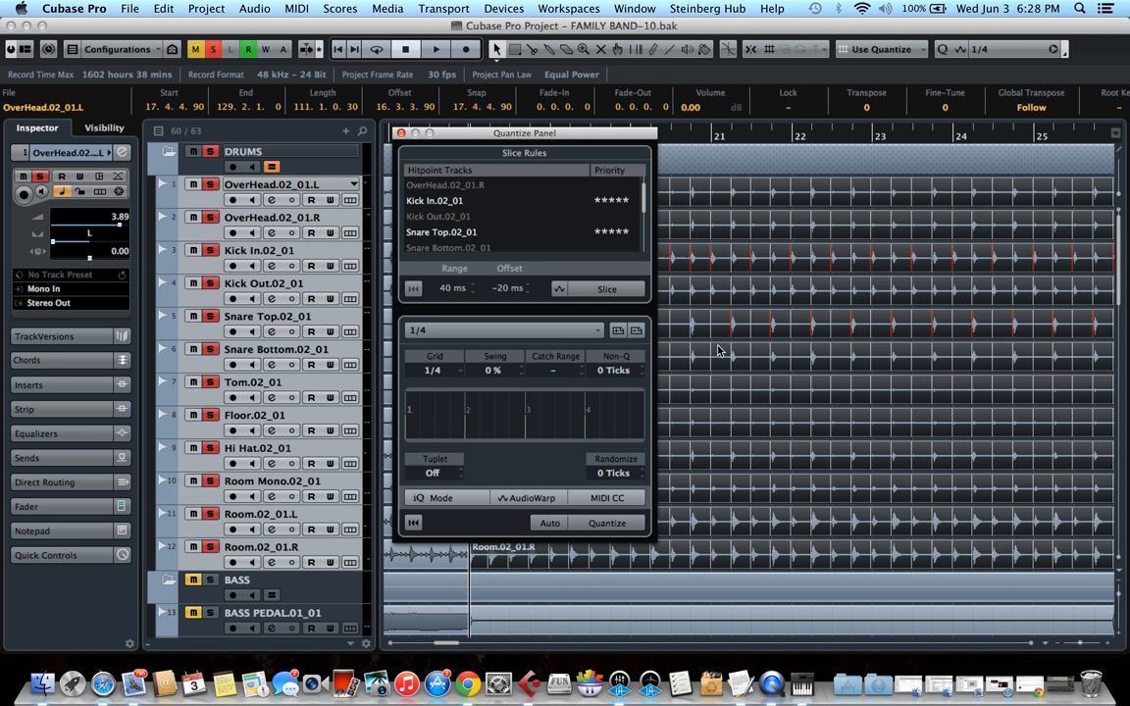
mouse_move(735, 333)
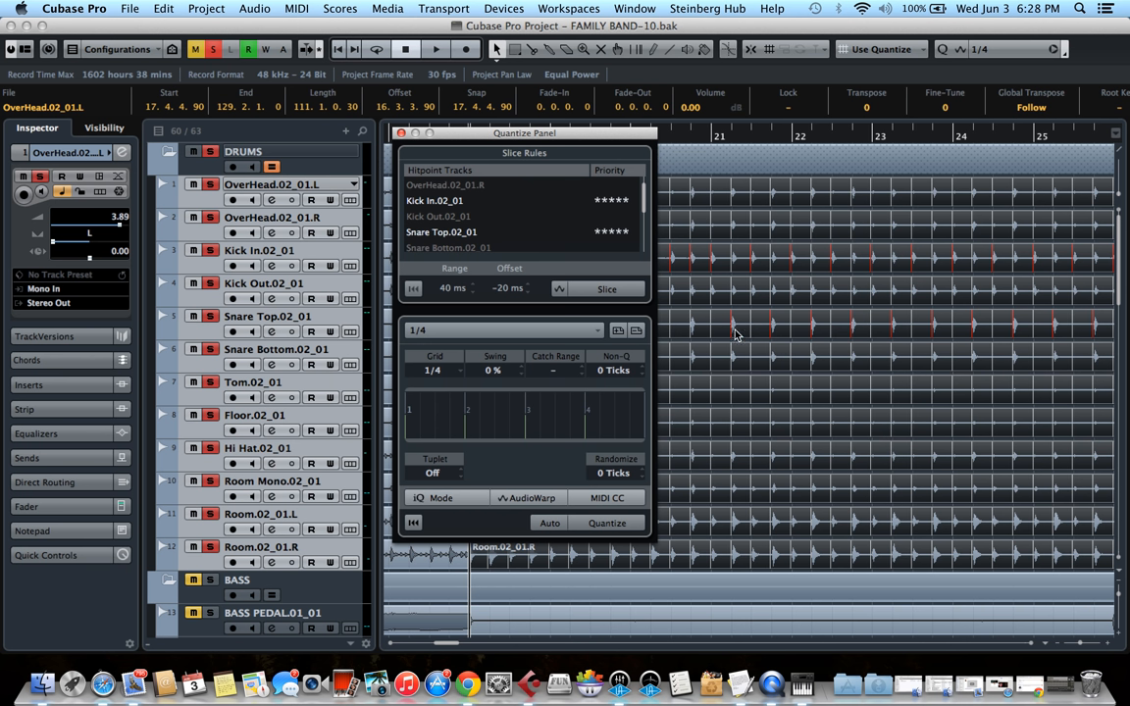
mouse_move(820, 231)
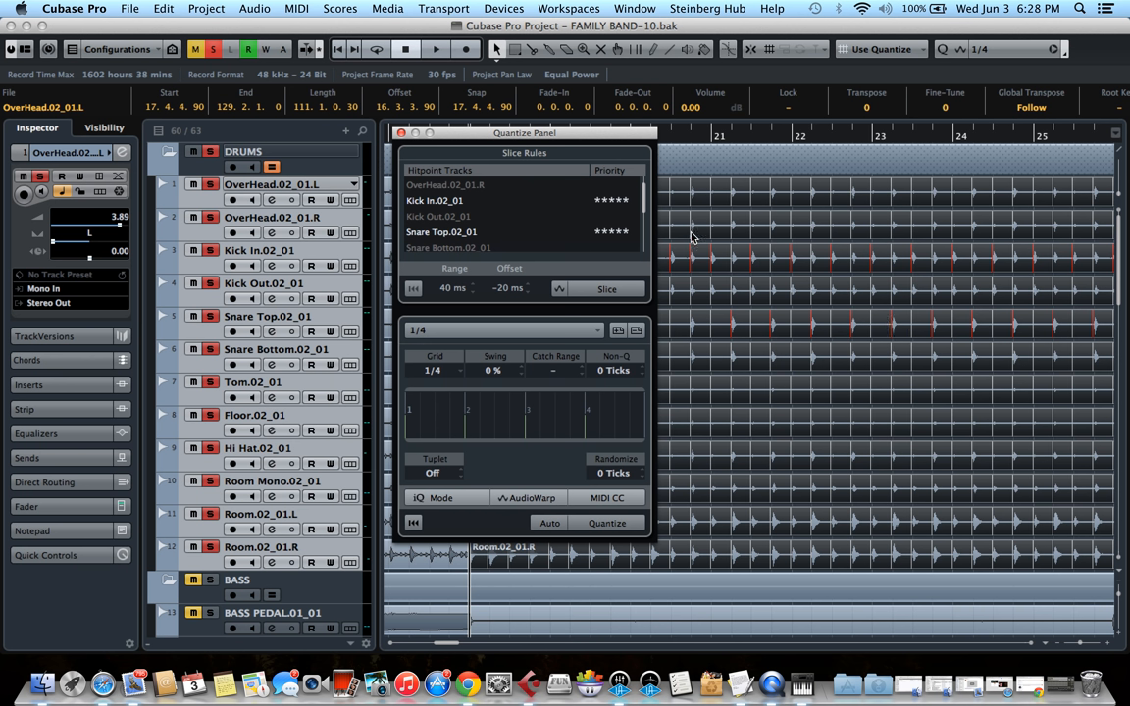
mouse_move(695, 269)
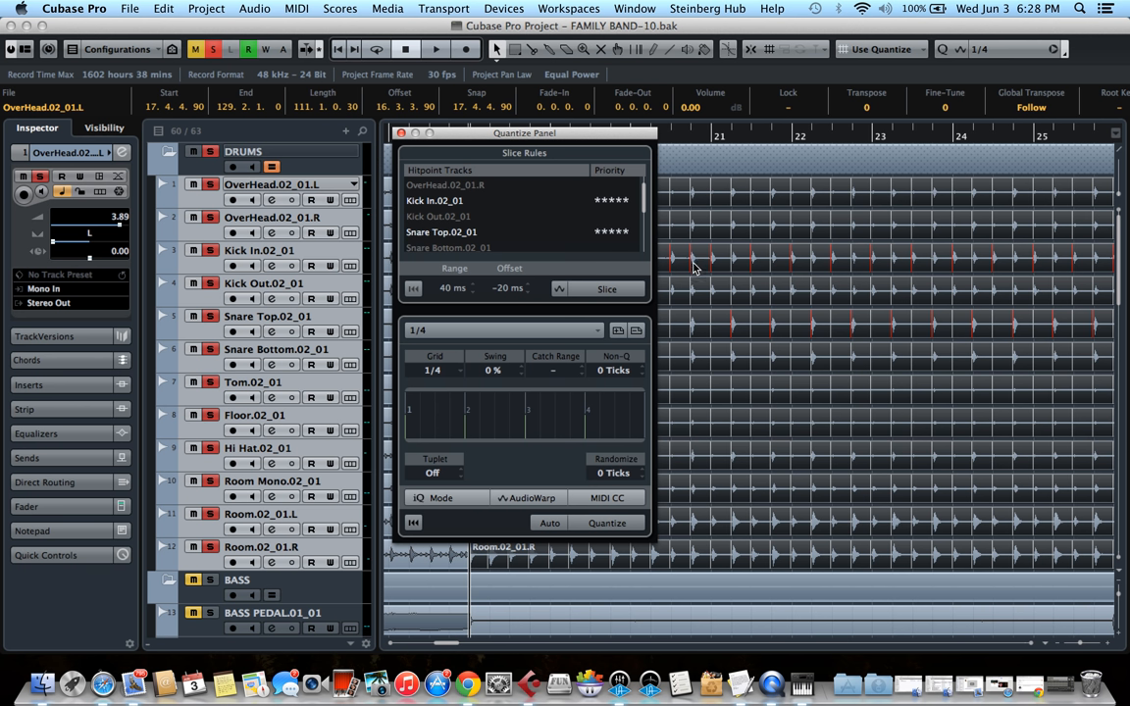
mouse_move(646, 237)
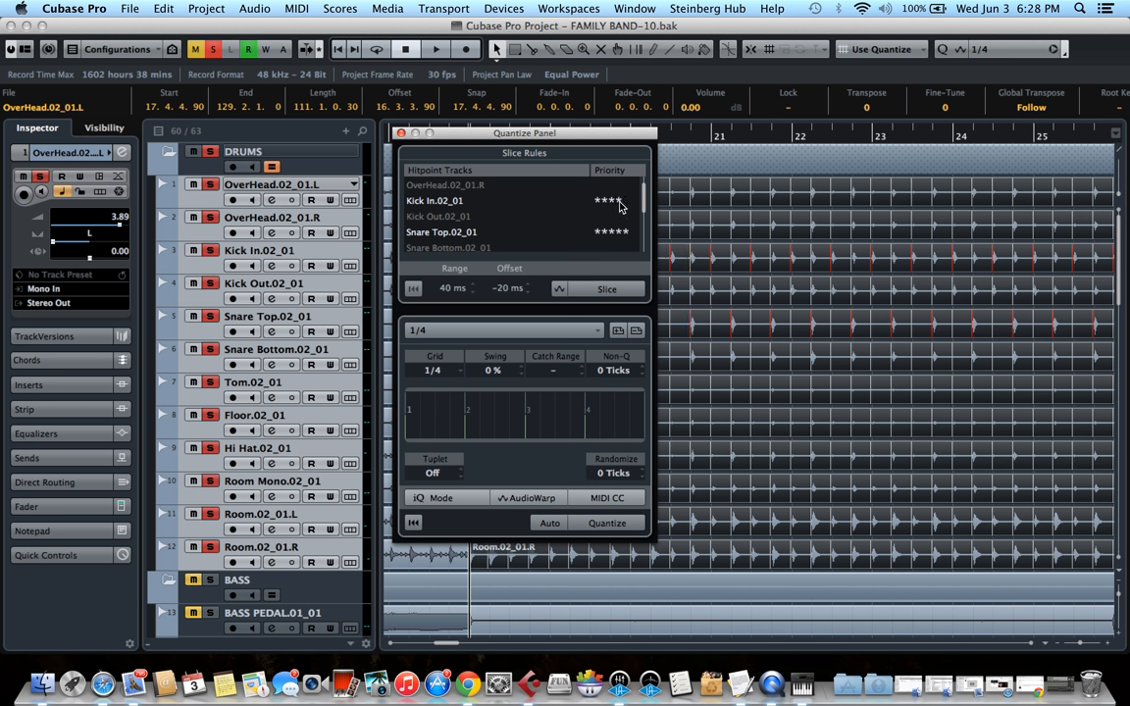
mouse_move(695, 334)
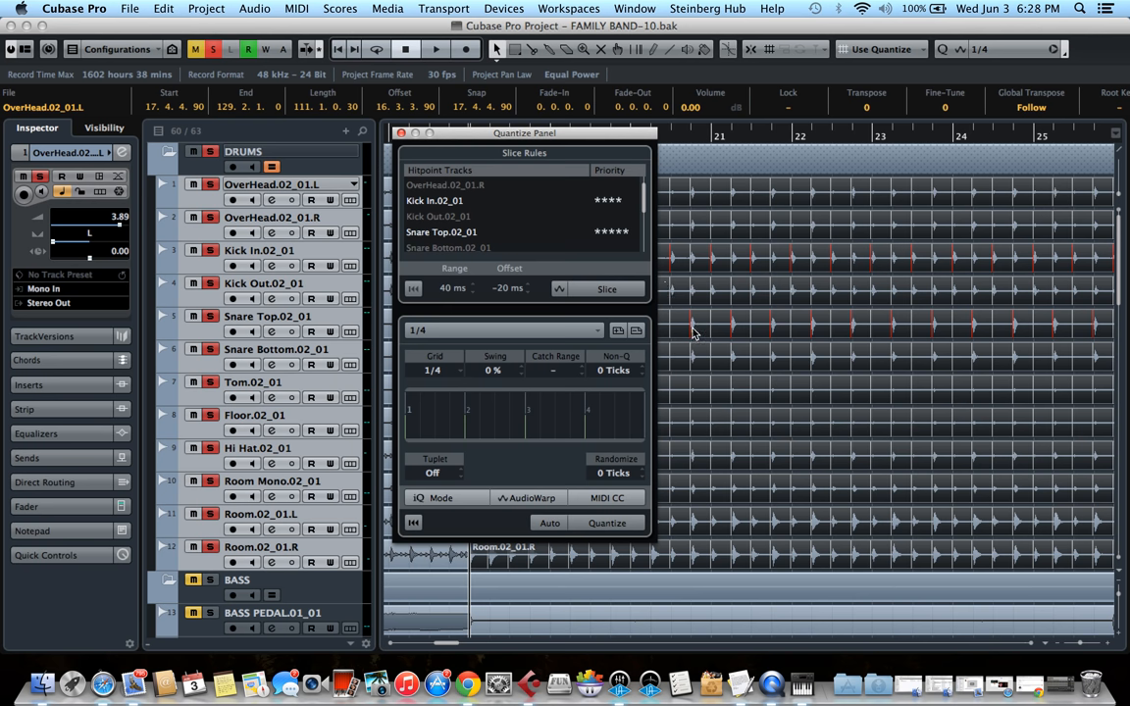
scroll(right, 3)
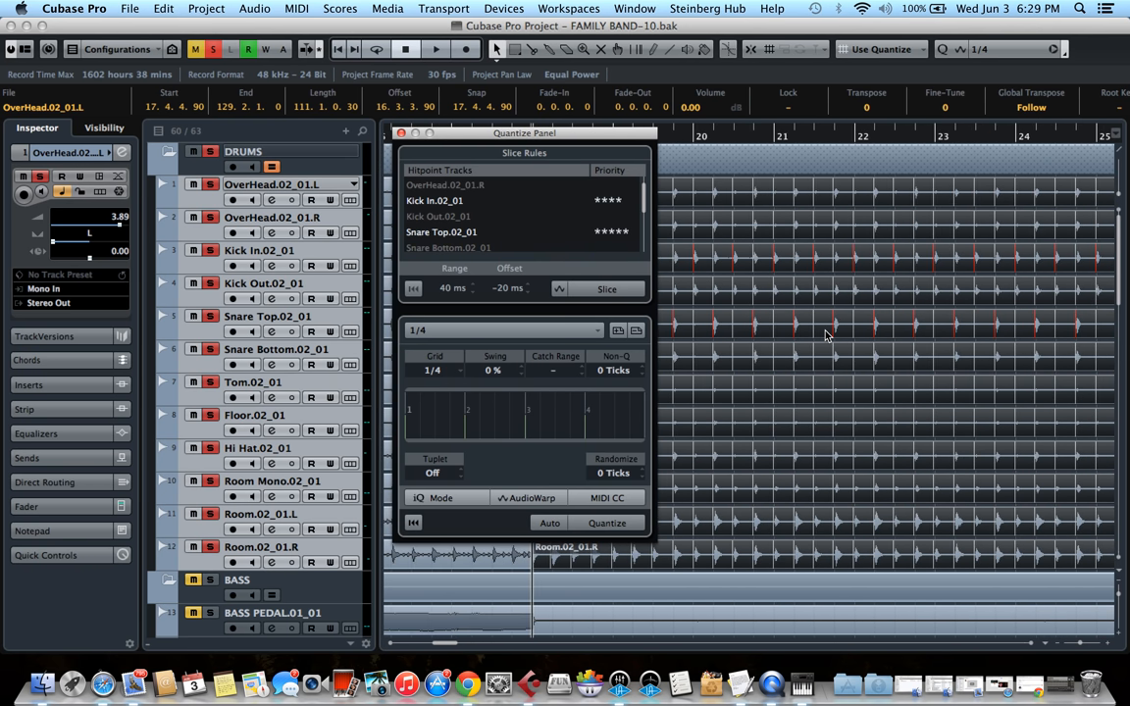
Slice the drum audio on all tracks into separate events at the hitpoints.
click(606, 288)
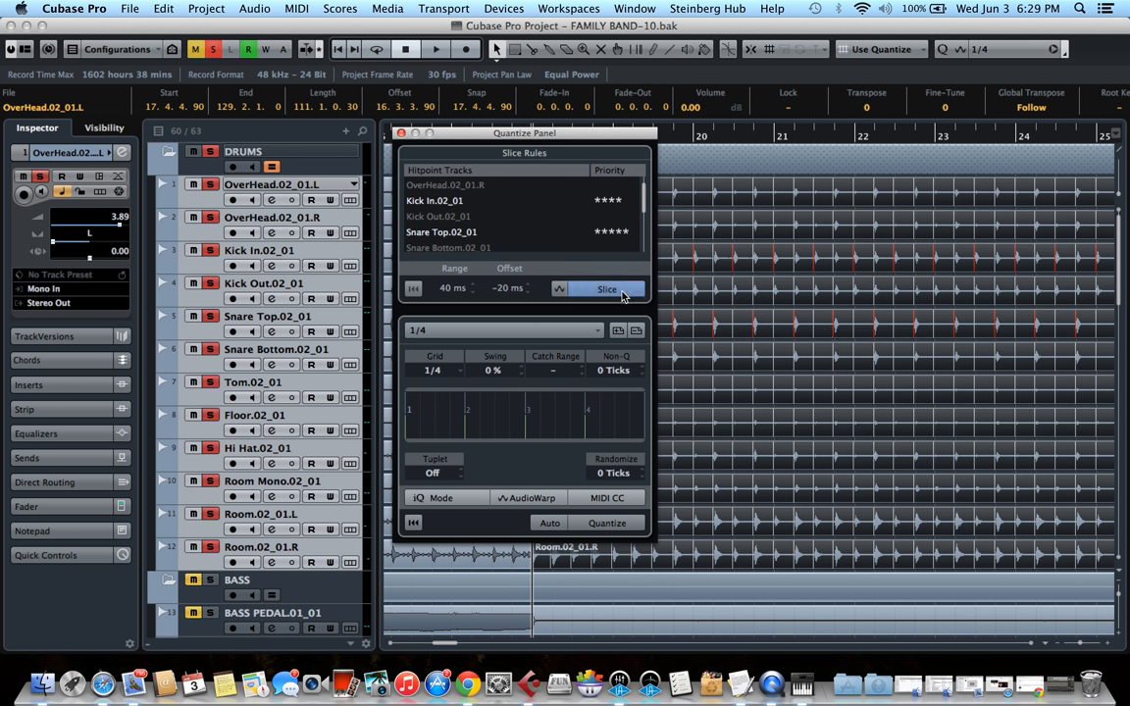
mouse_move(608, 289)
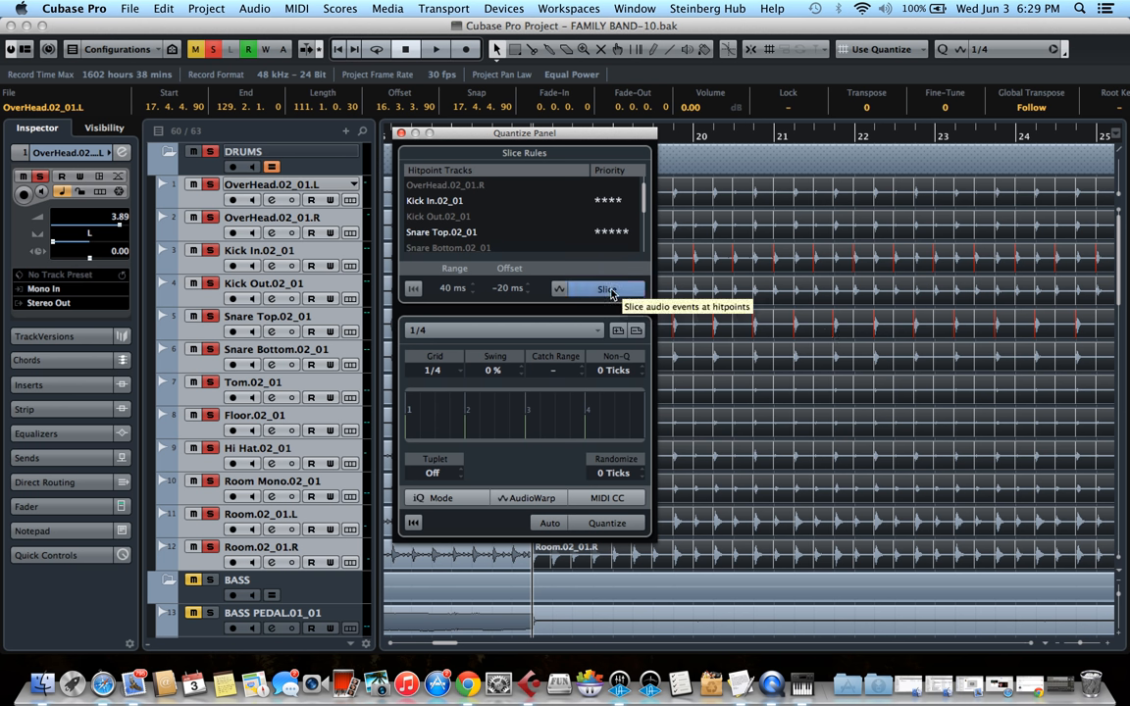
click(604, 288)
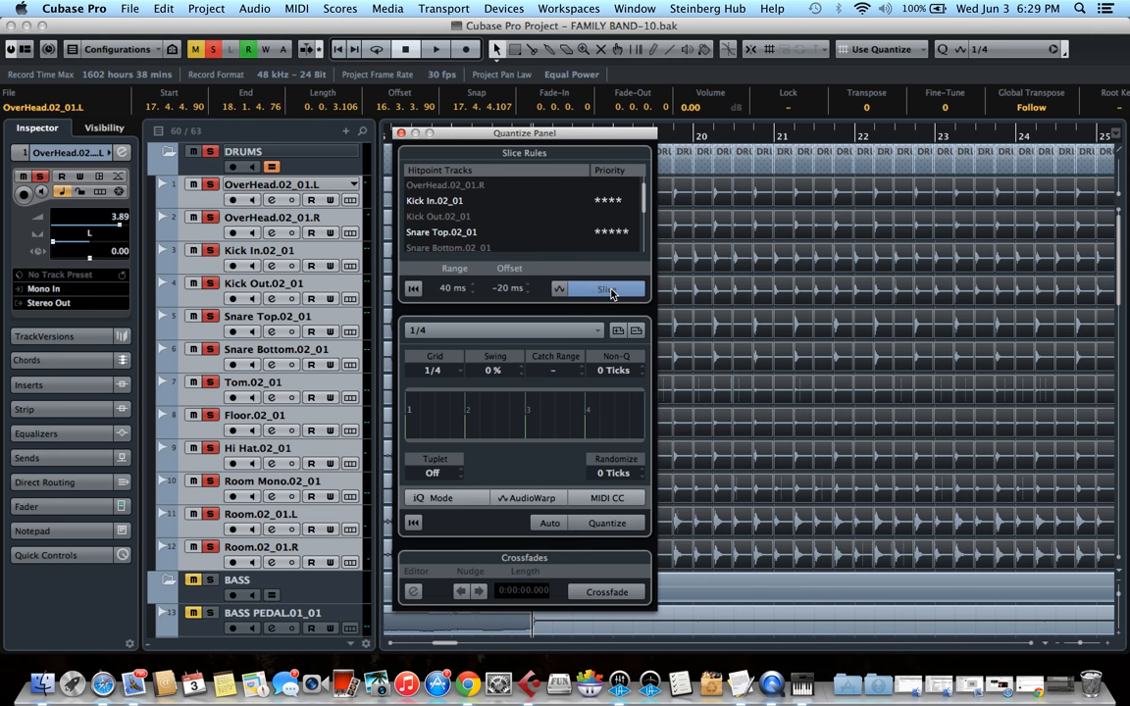
click(607, 288)
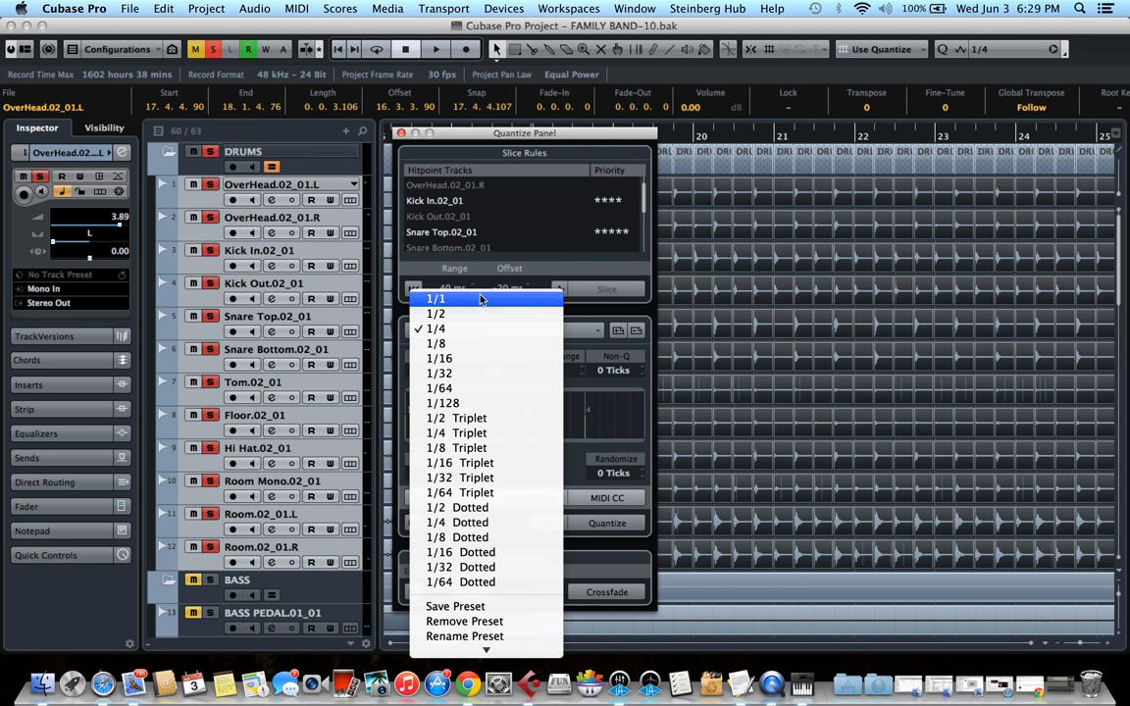
Quantize the sliced drum events to the 1/4 grid preset.
click(435, 329)
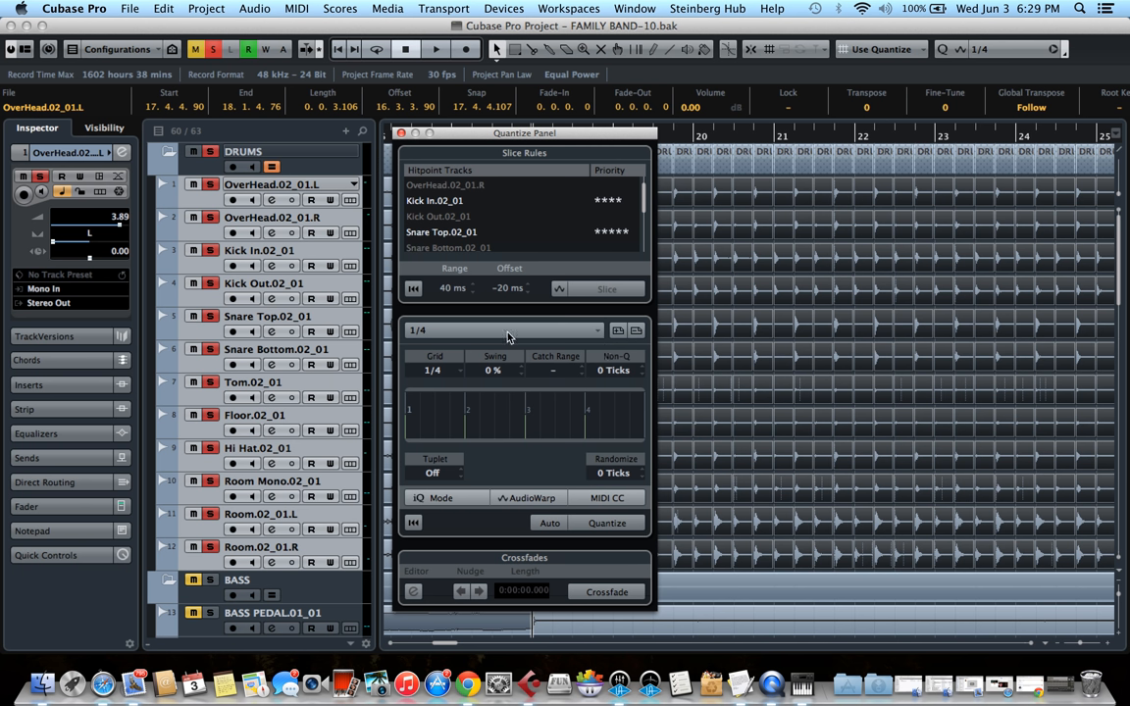
mouse_move(506, 333)
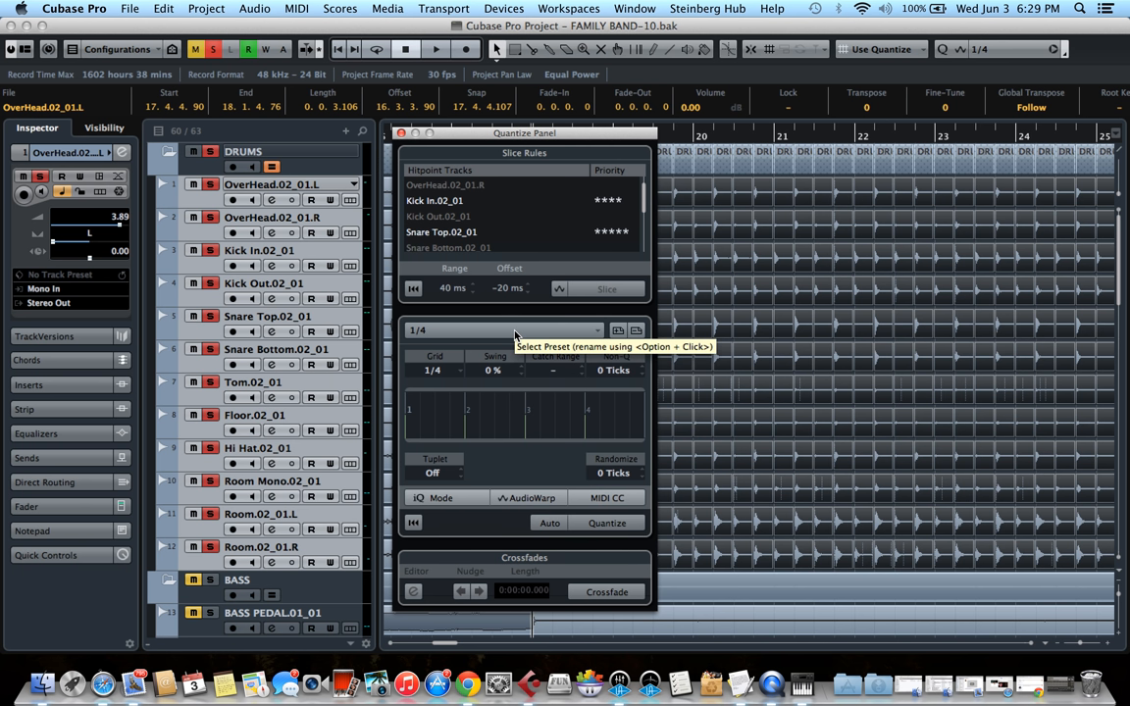
mouse_move(467, 342)
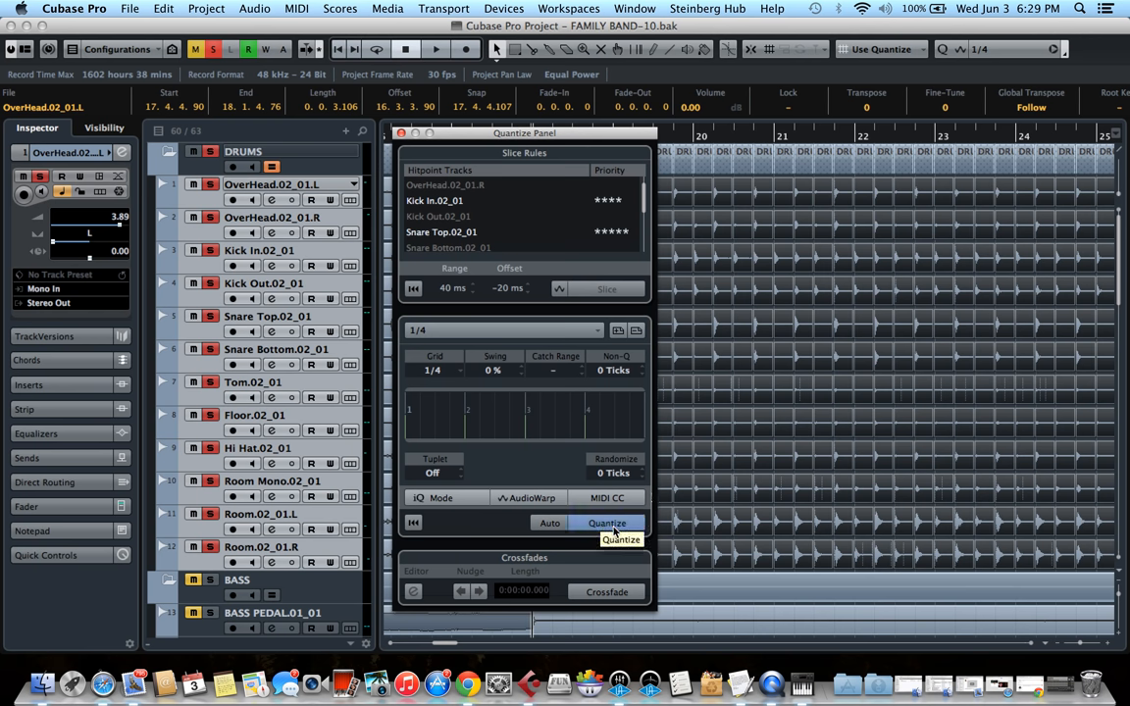
click(607, 522)
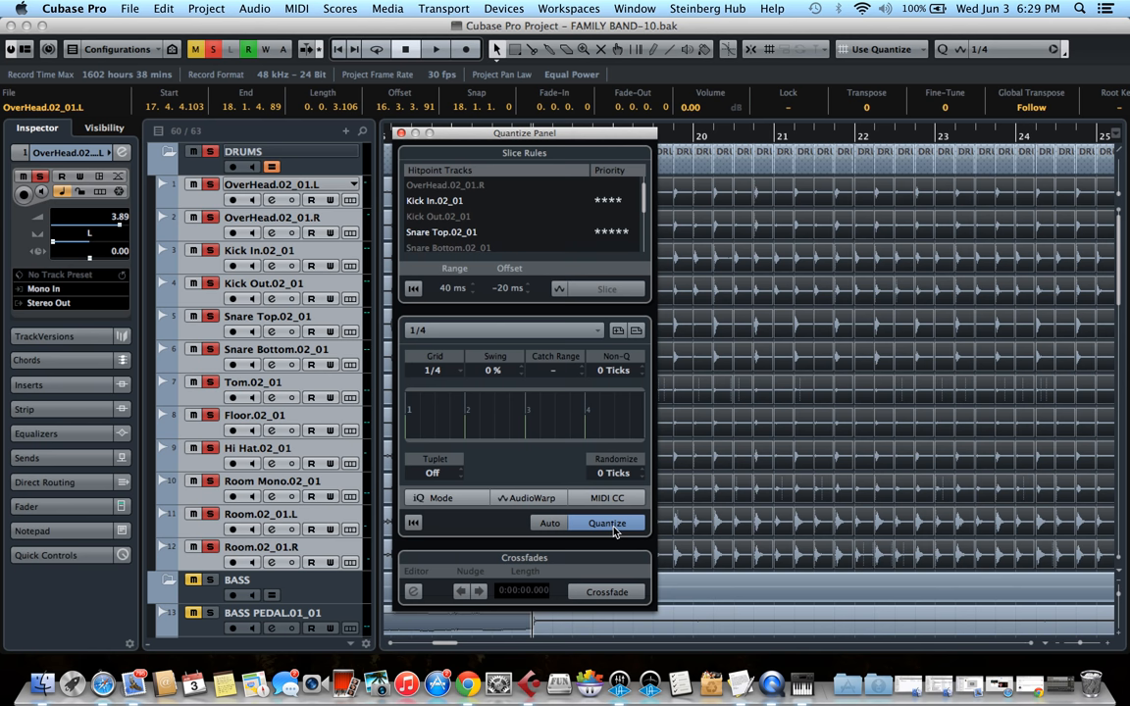
click(607, 522)
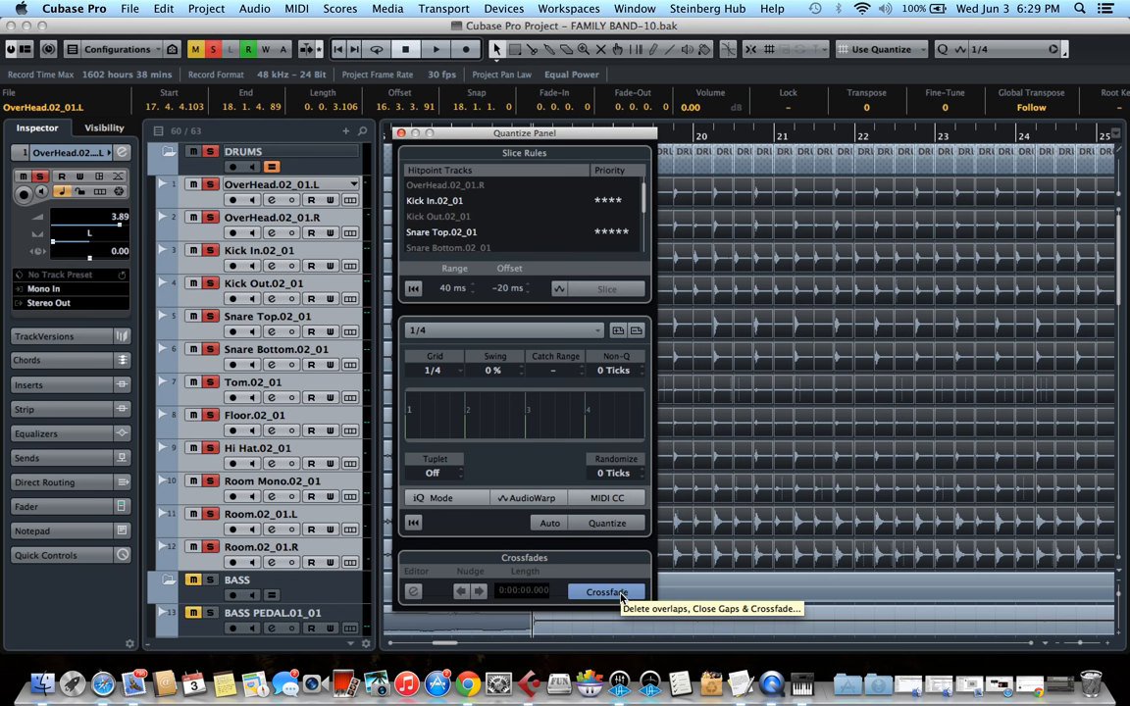
Crossfade all adjacent drum slices and bring up the Crossfade editor.
click(606, 593)
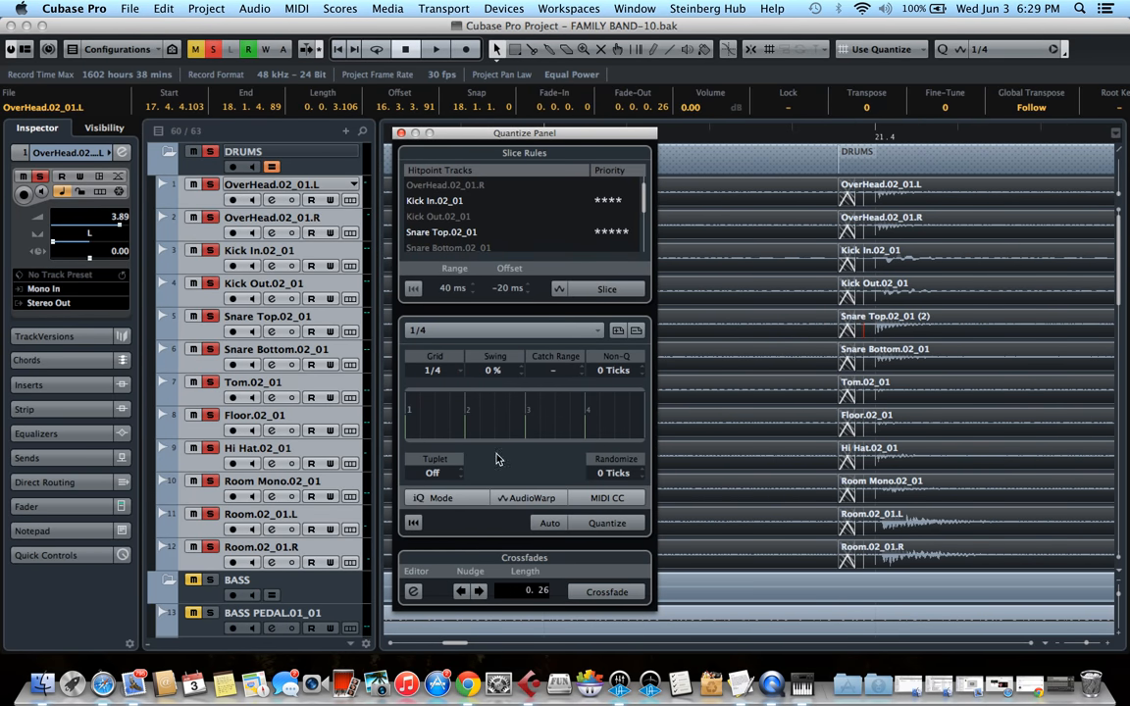
mouse_move(401, 600)
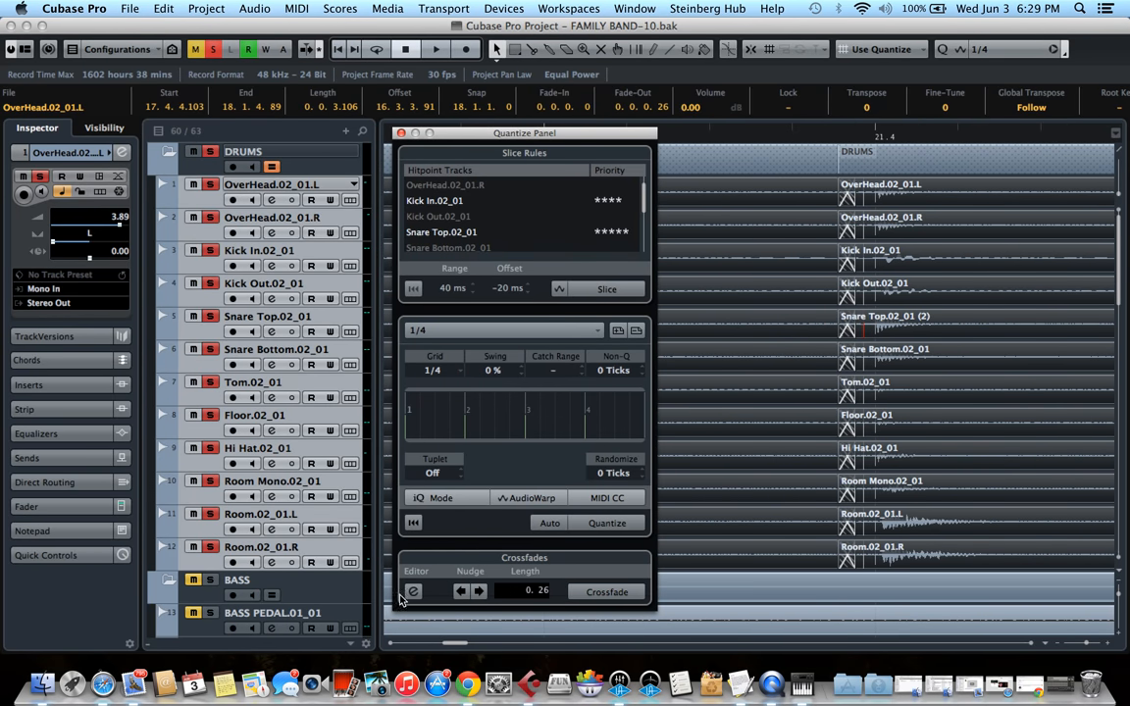
click(606, 593)
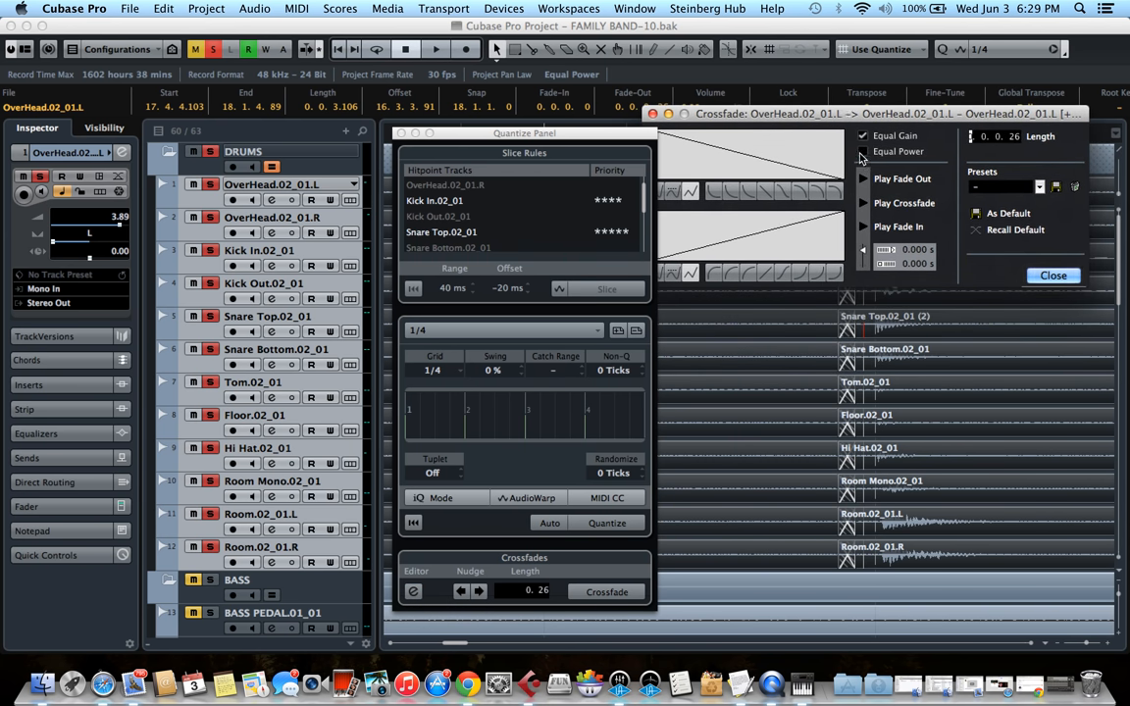
Set the crossfades to Equal Power, then close the Crossfade editor and Quantize Panel.
click(864, 151)
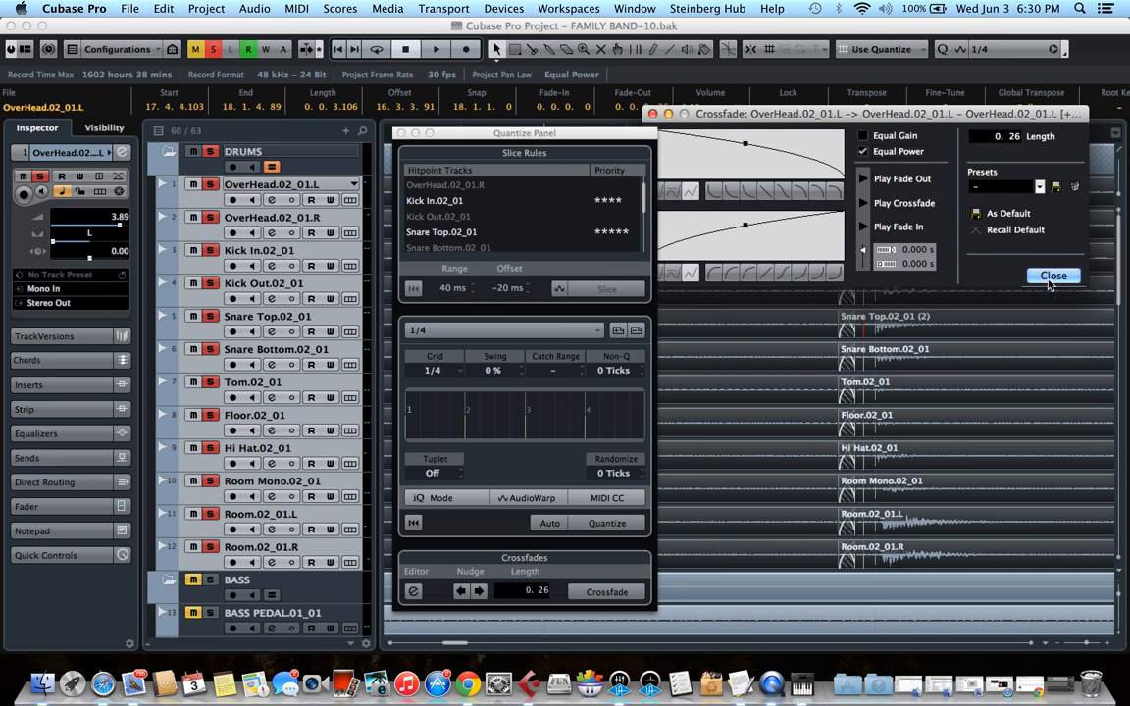
click(1051, 274)
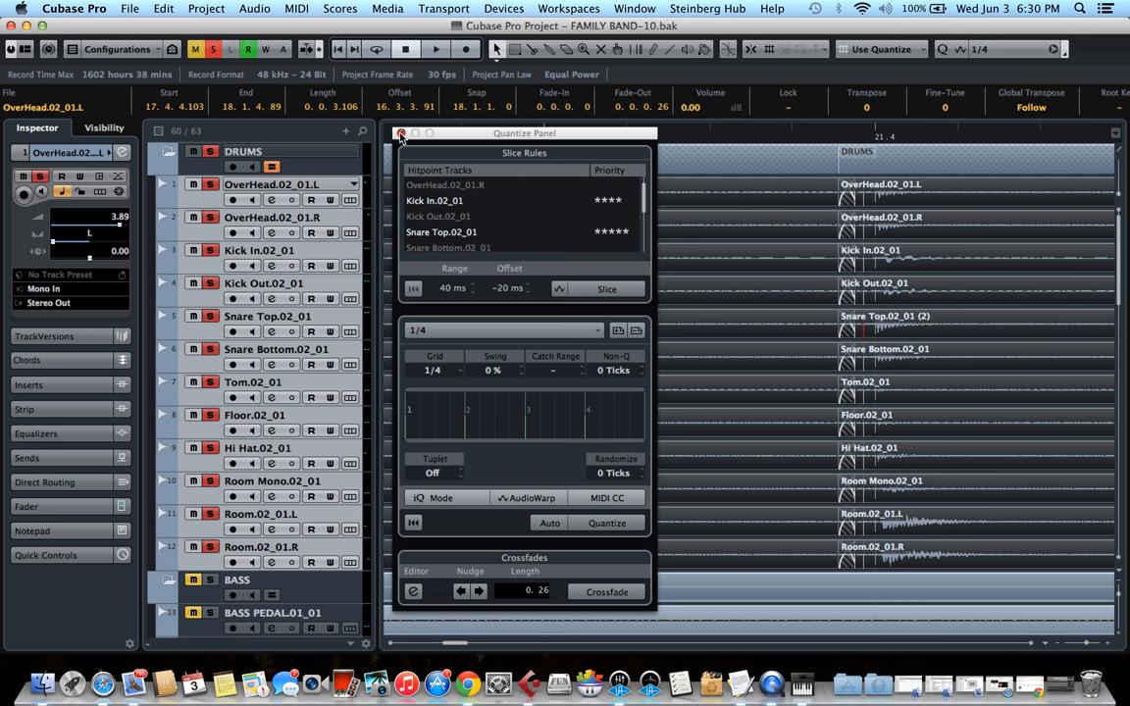
click(400, 133)
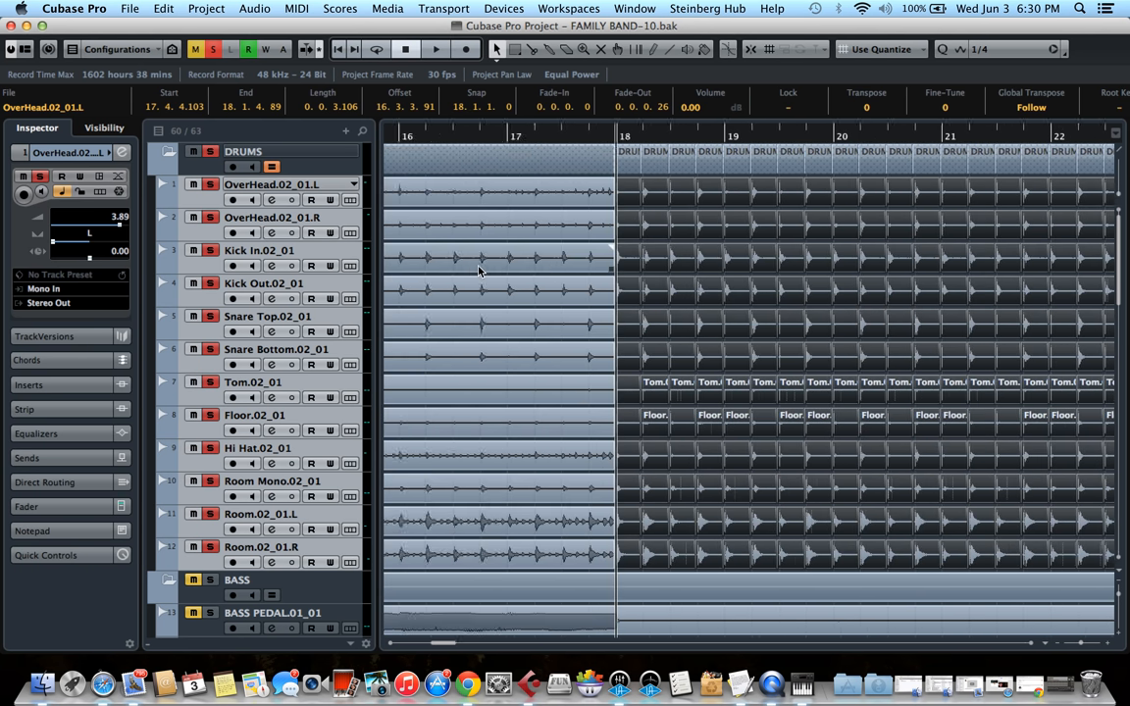
click(436, 49)
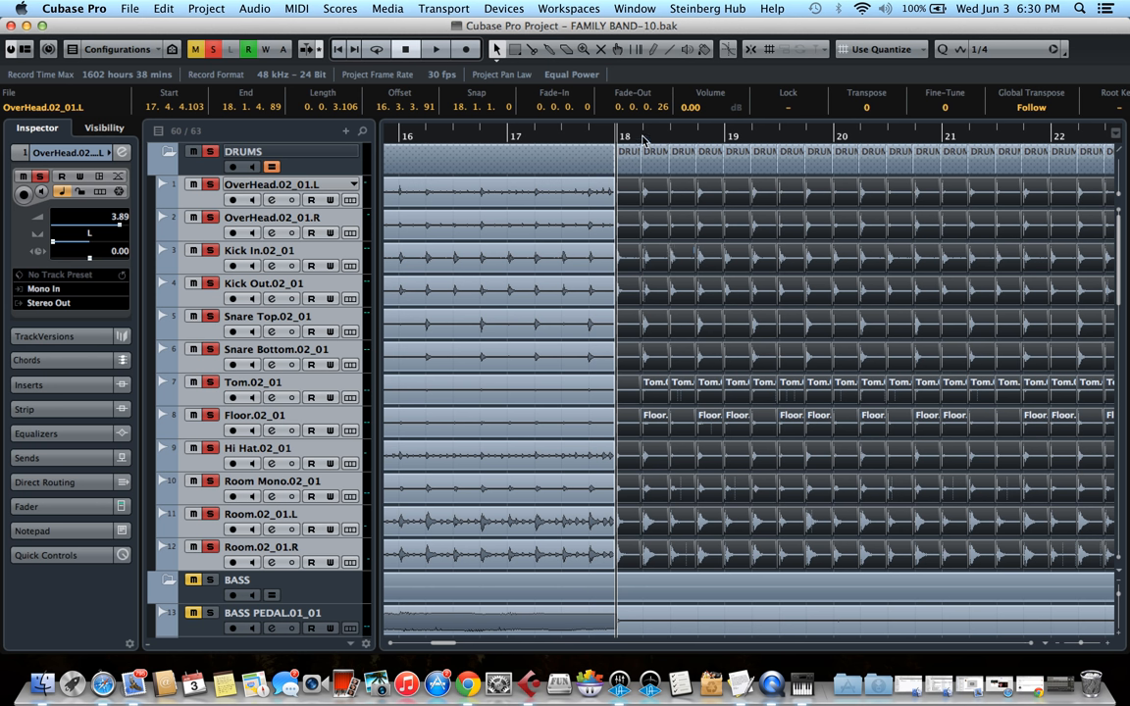
mouse_move(644, 138)
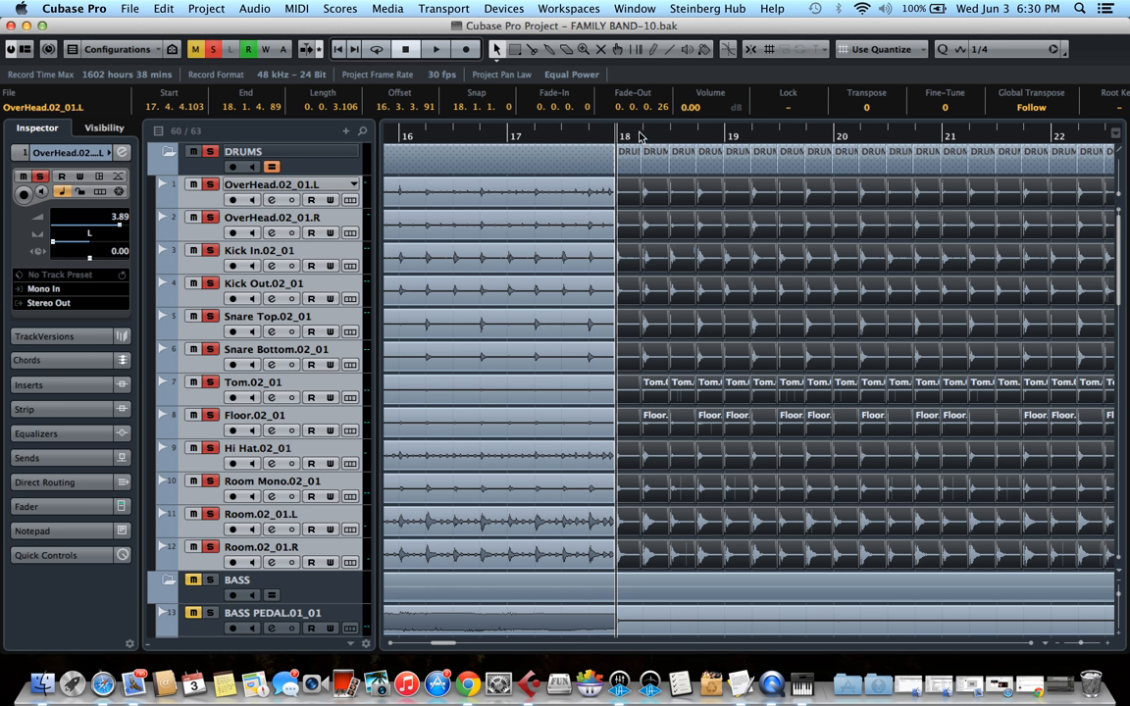